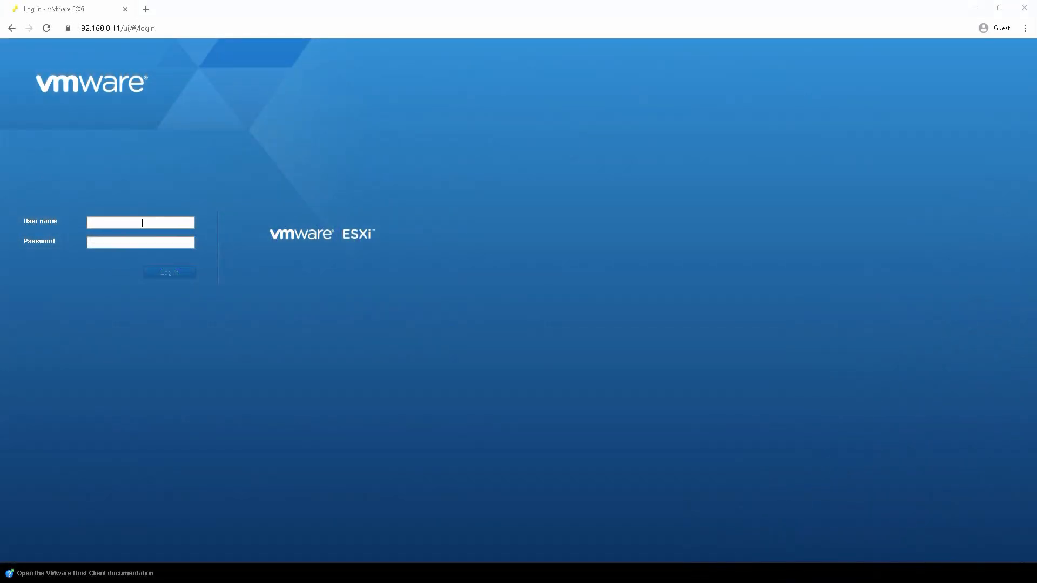
- Log in to the ESXi host as root with the administrator password
text(root)
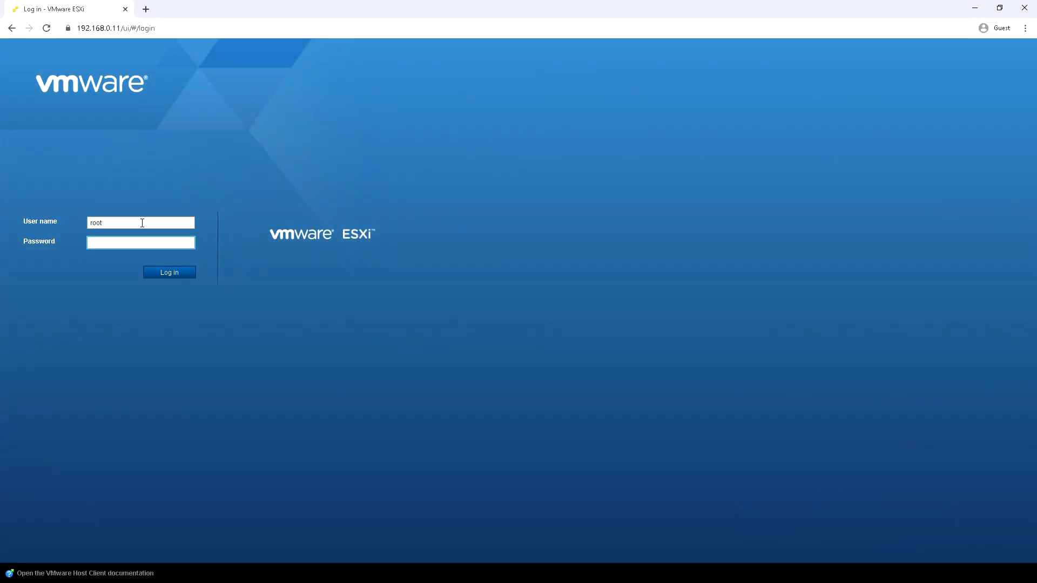
text(password)
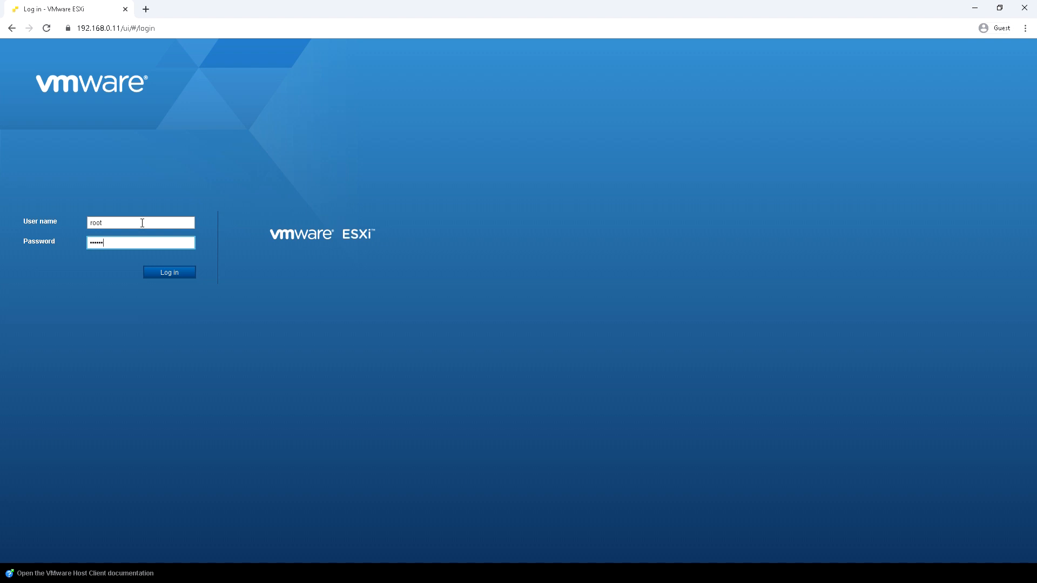
click(168, 272)
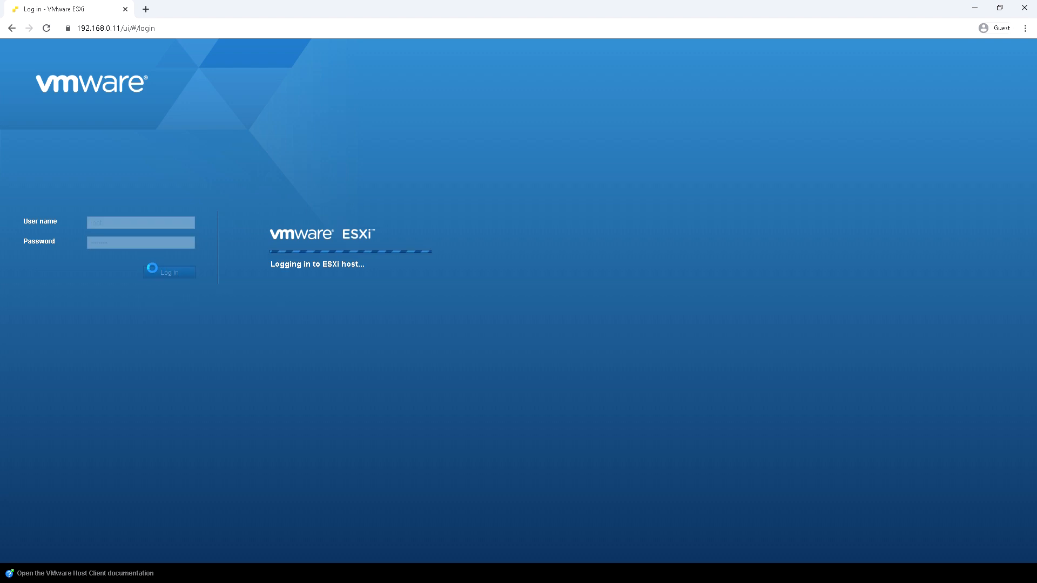
click(168, 272)
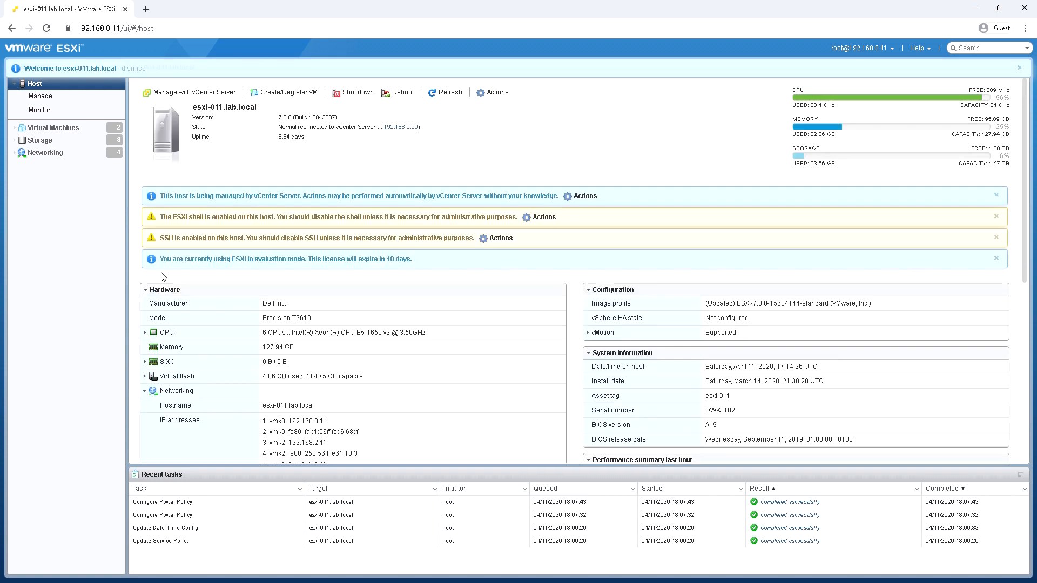
mouse_move(62, 54)
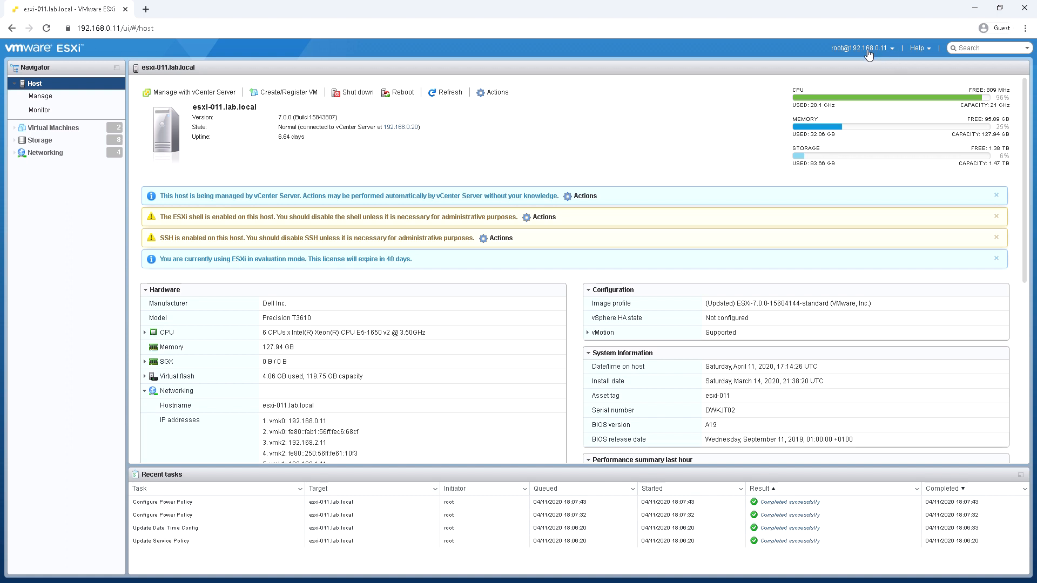
click(860, 47)
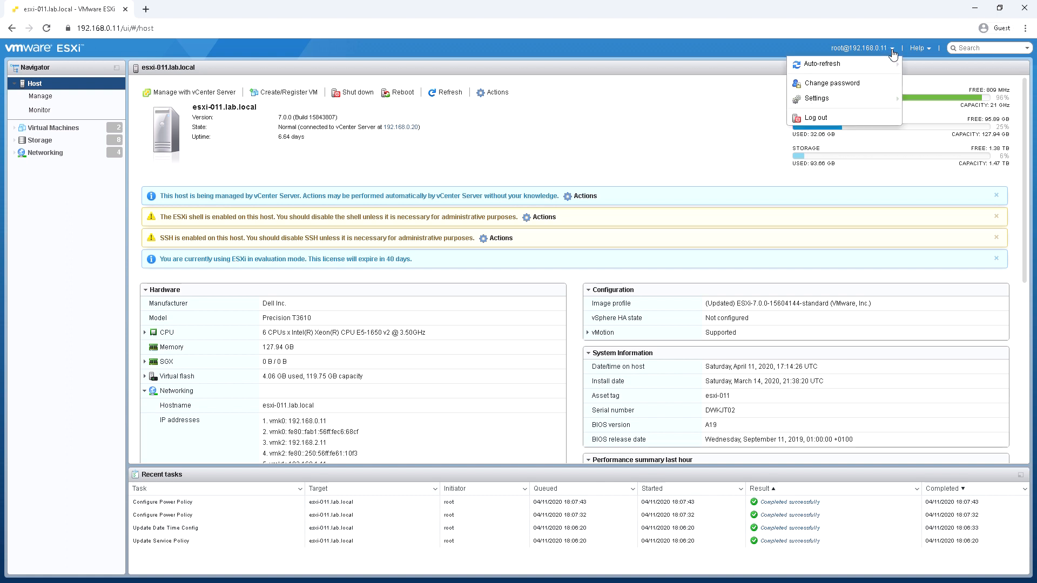
mouse_move(819, 64)
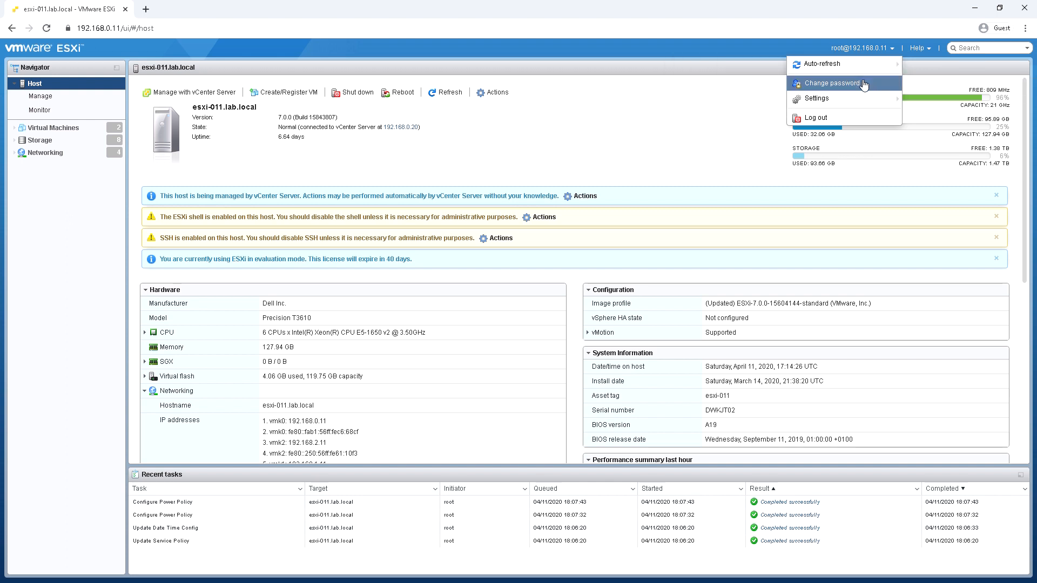
mouse_move(829, 83)
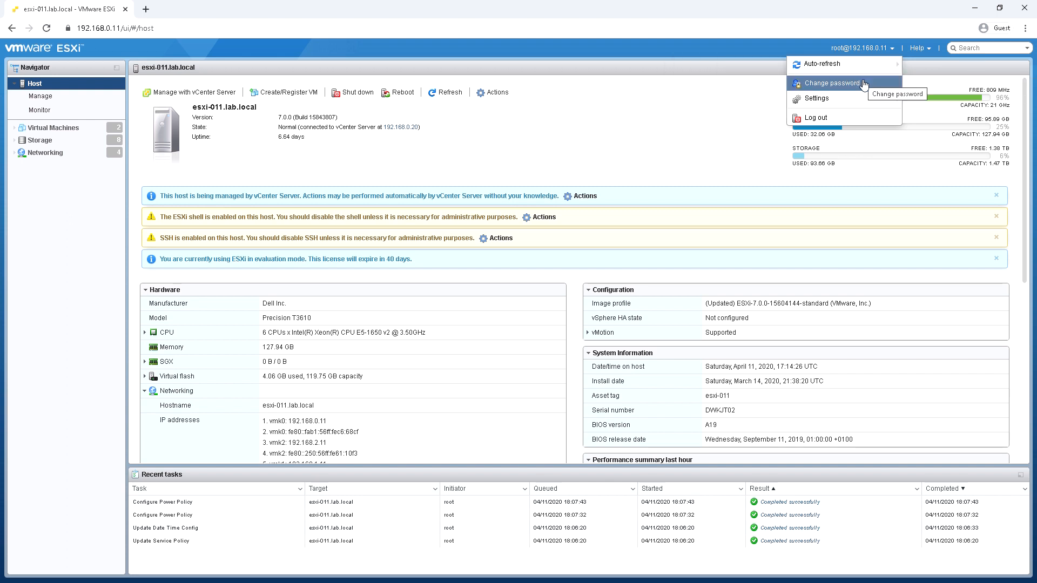
mouse_move(816, 98)
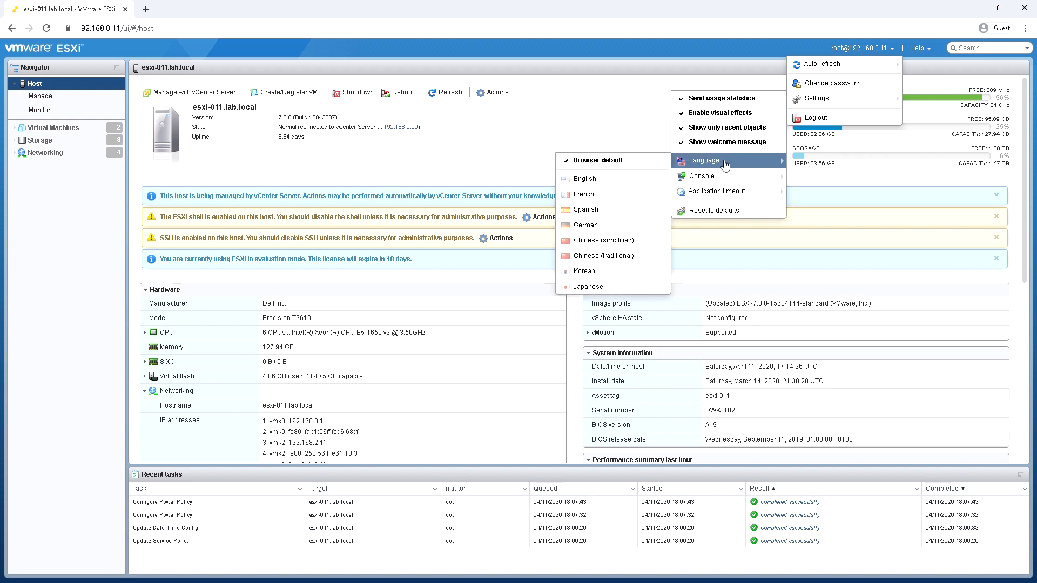
mouse_move(724, 163)
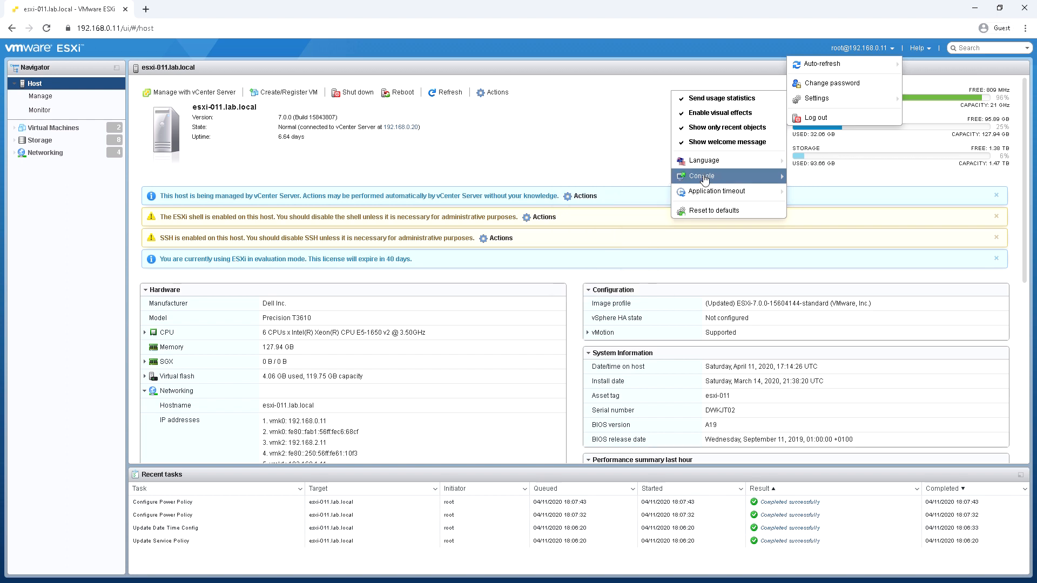
mouse_move(702, 176)
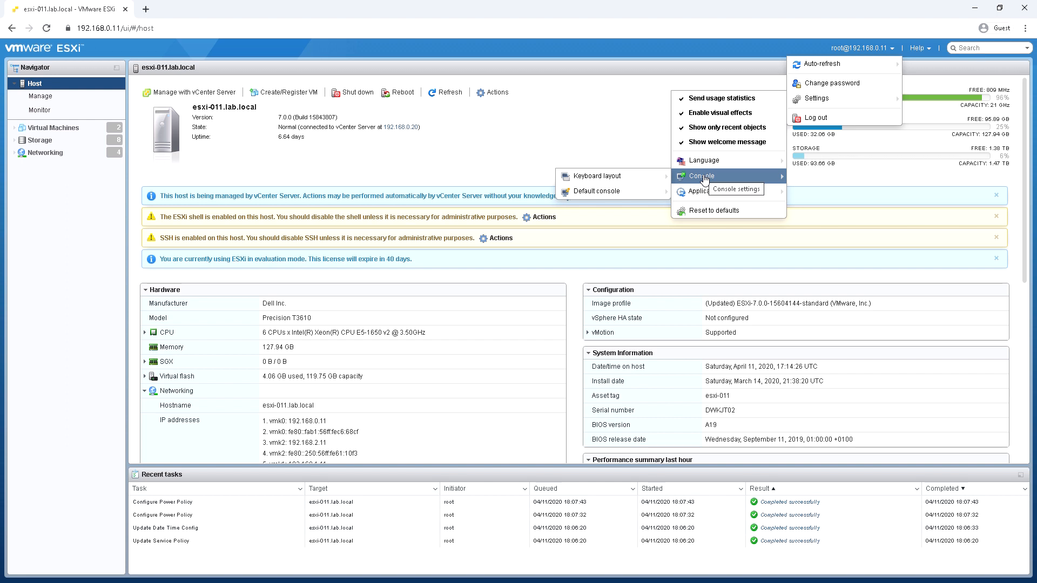
mouse_move(598, 175)
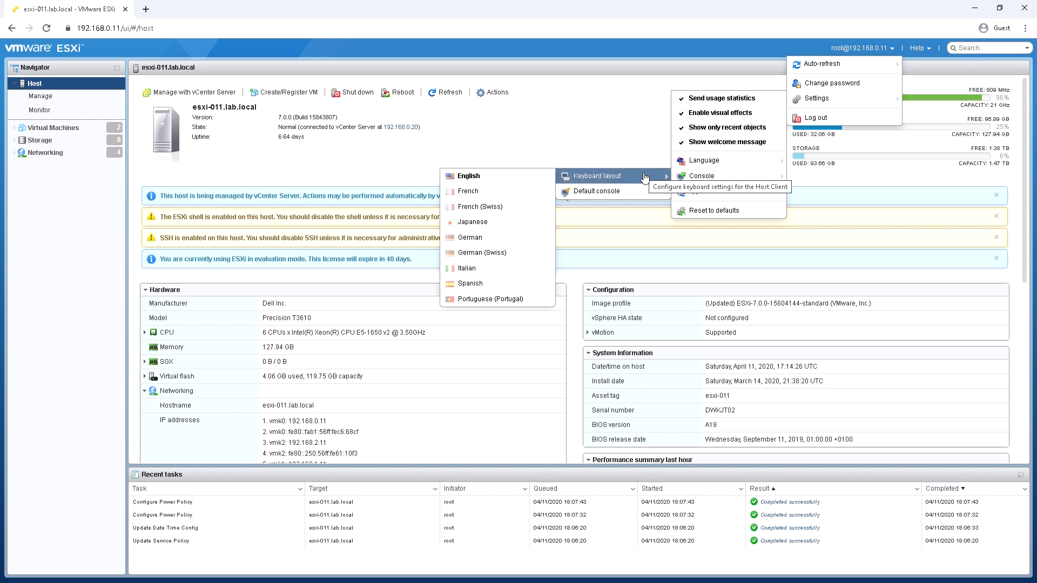
mouse_move(594, 191)
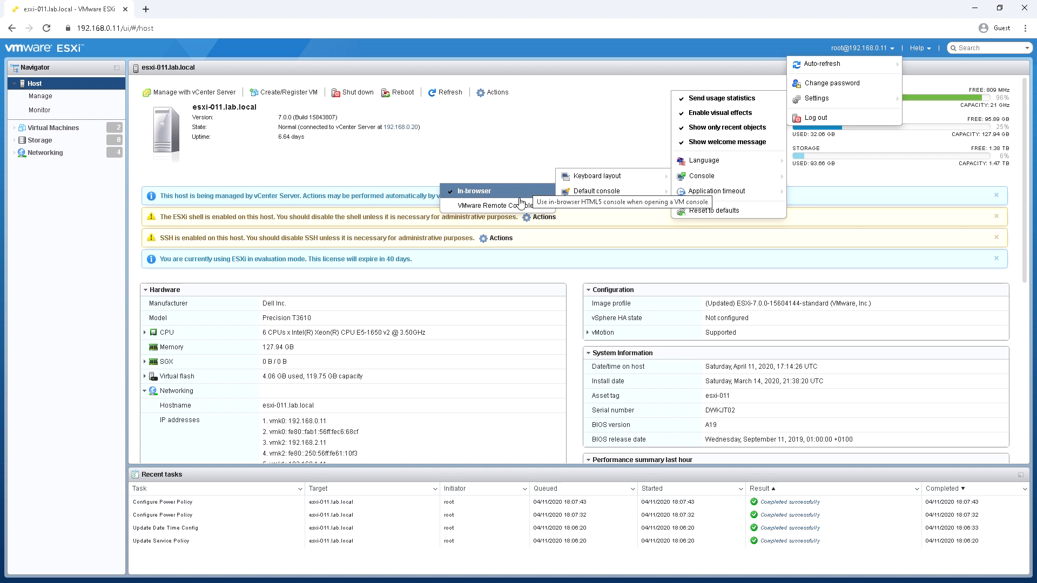
mouse_move(495, 205)
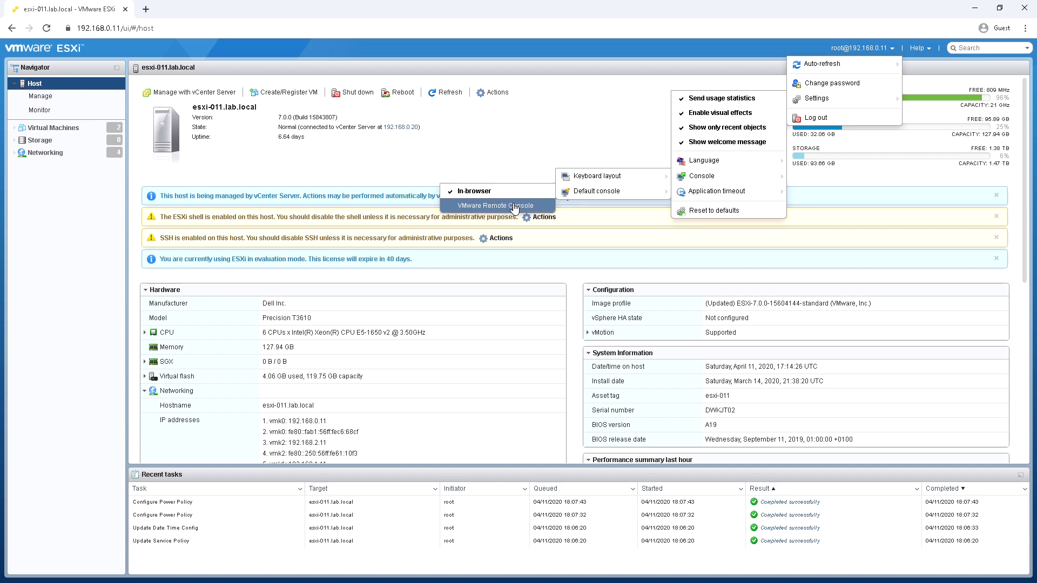
mouse_move(497, 205)
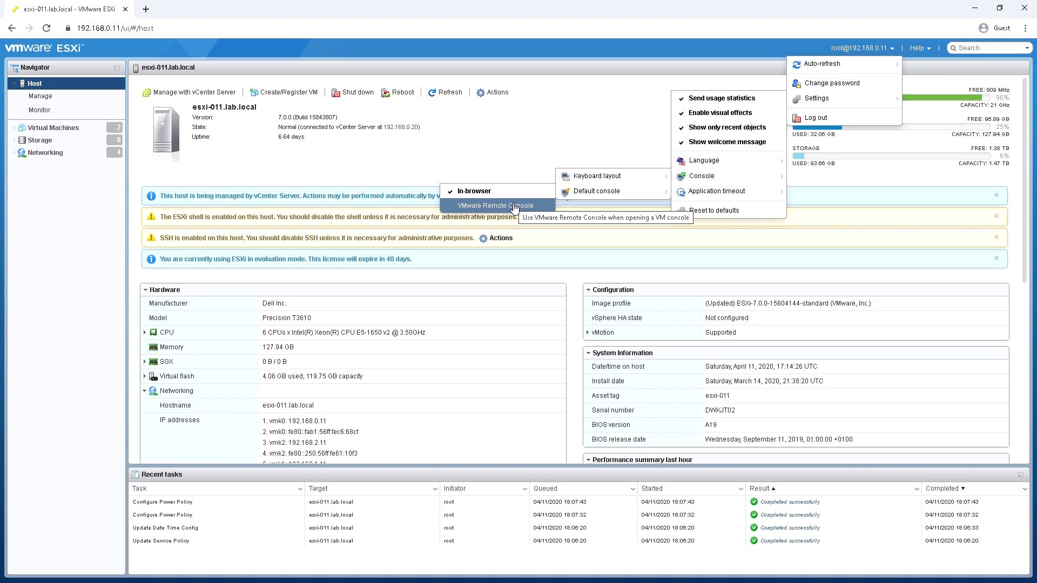
mouse_move(715, 191)
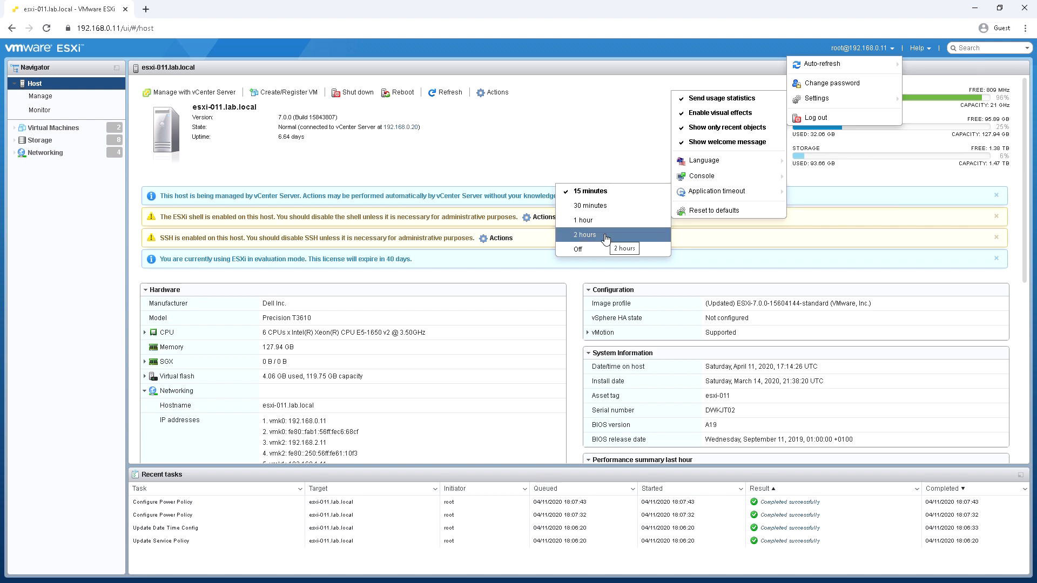
- Set the application timeout to 2 hours and reopen the account options
click(584, 234)
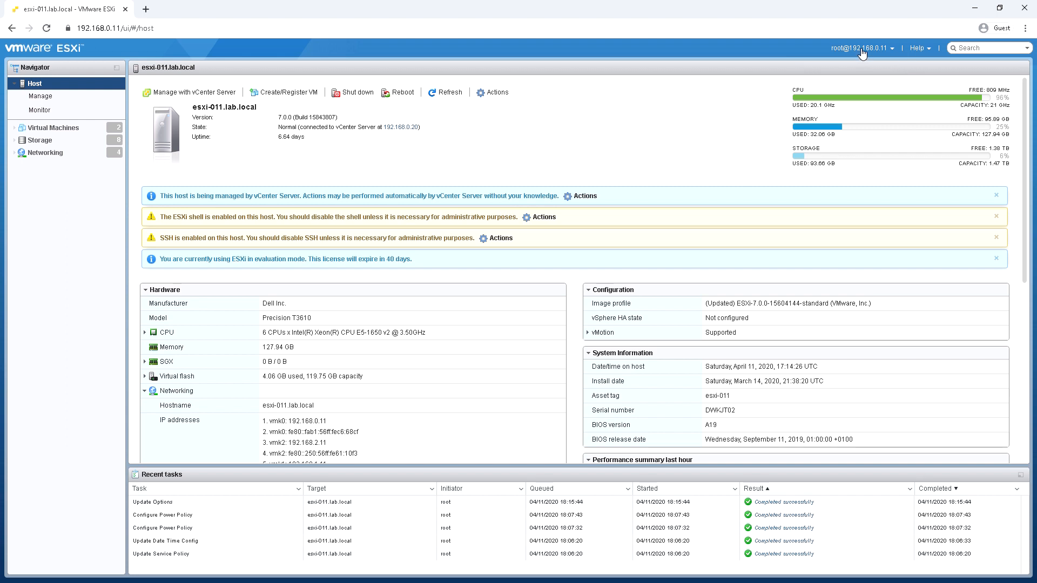
click(860, 48)
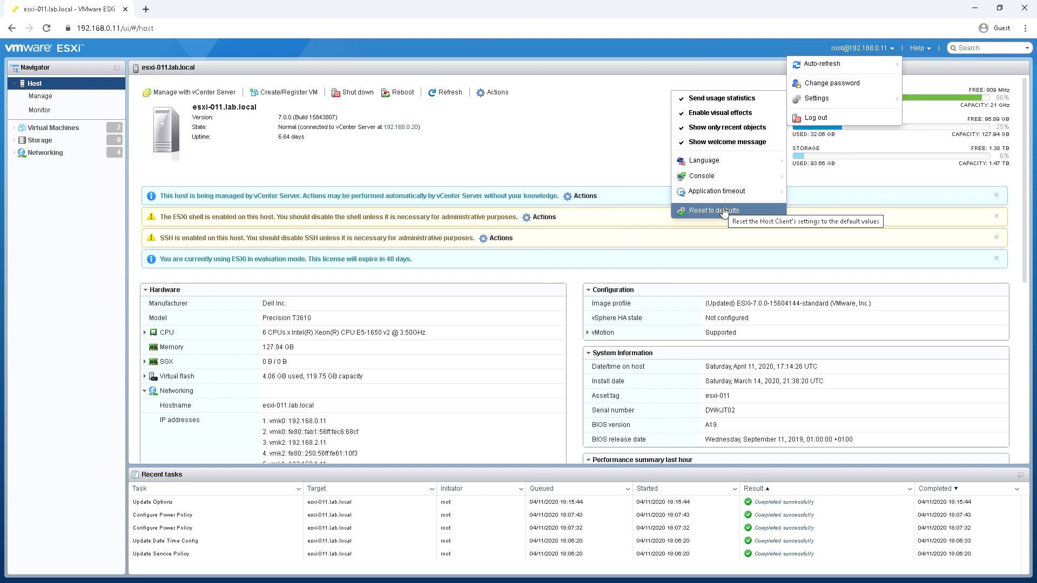
mouse_move(815, 118)
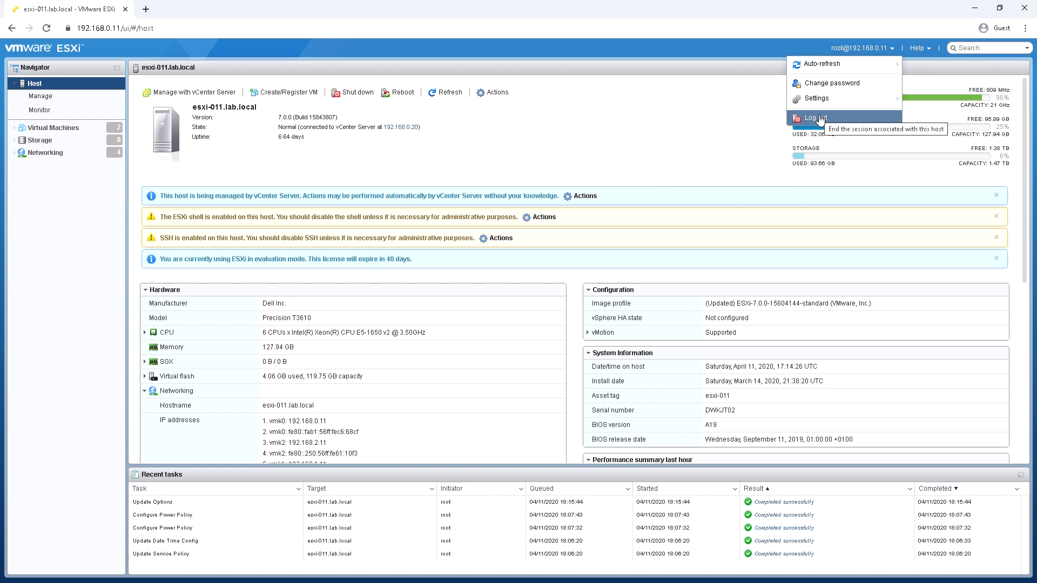
mouse_move(920, 52)
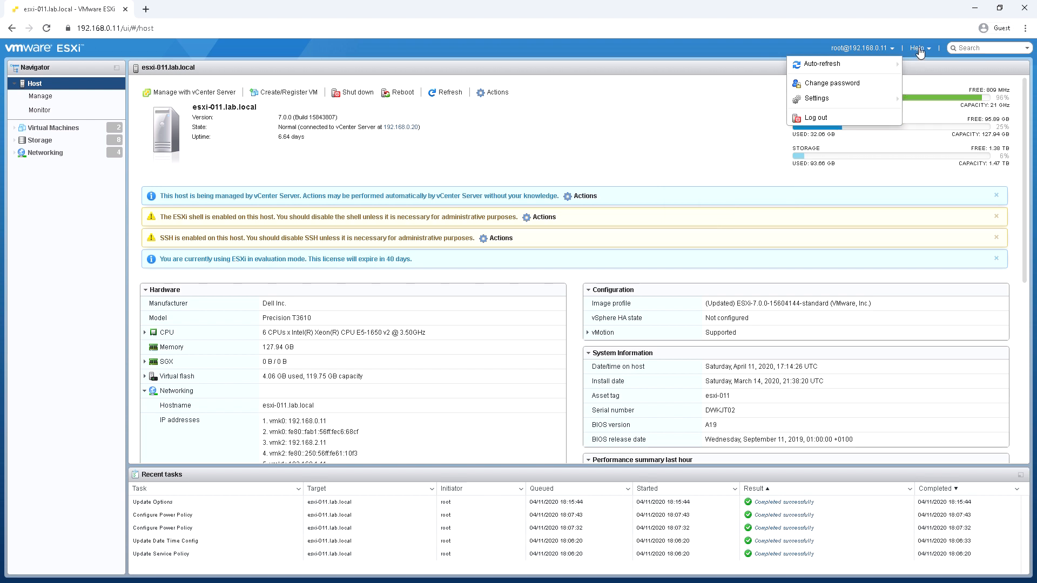
- View the client and ESXi version information from Help, then dismiss it
click(918, 47)
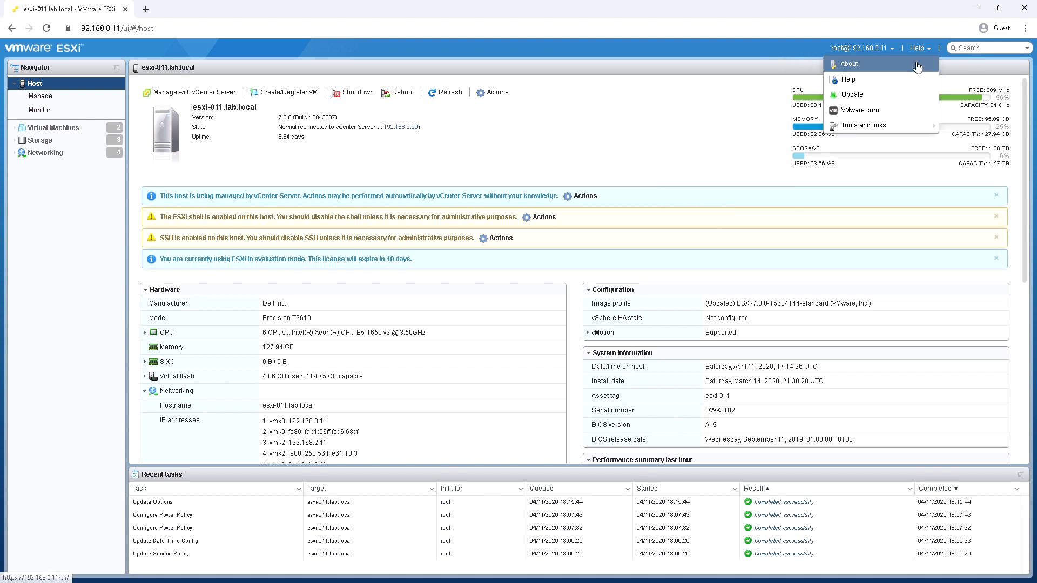
click(848, 63)
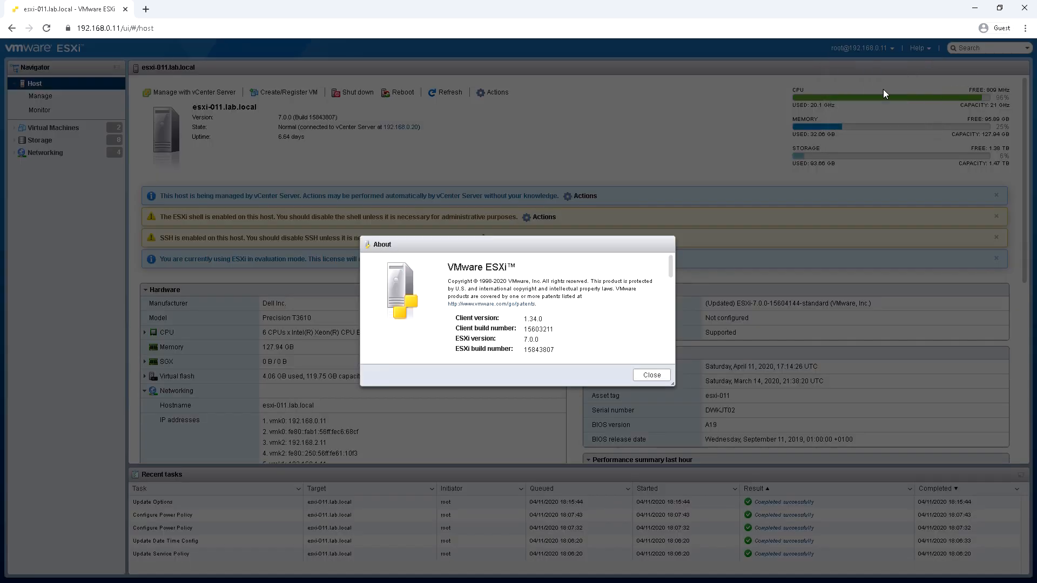
click(650, 375)
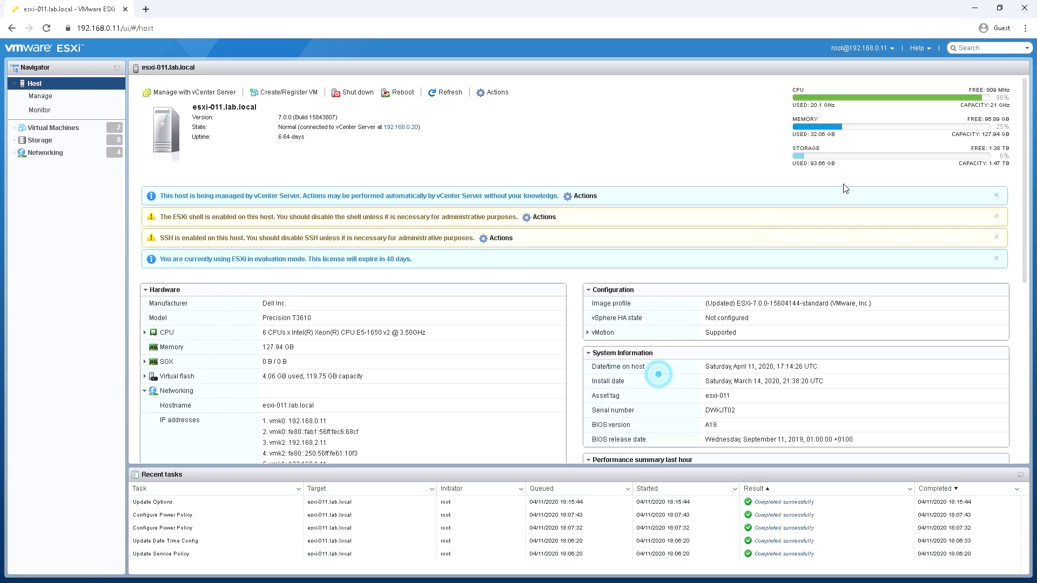
- Open VMware.com documentation in a new tab and return to the host client
click(918, 47)
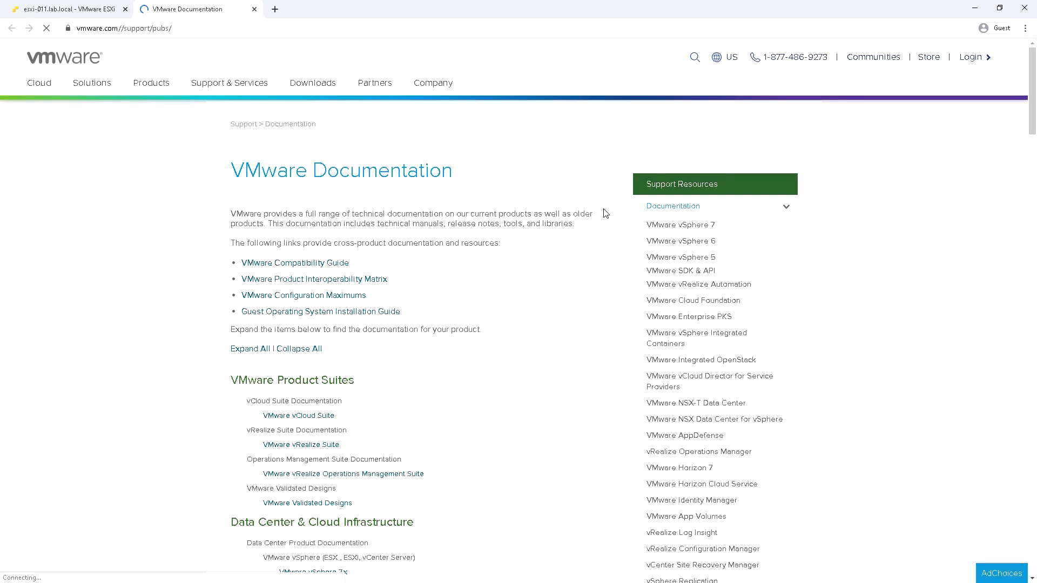
click(305, 349)
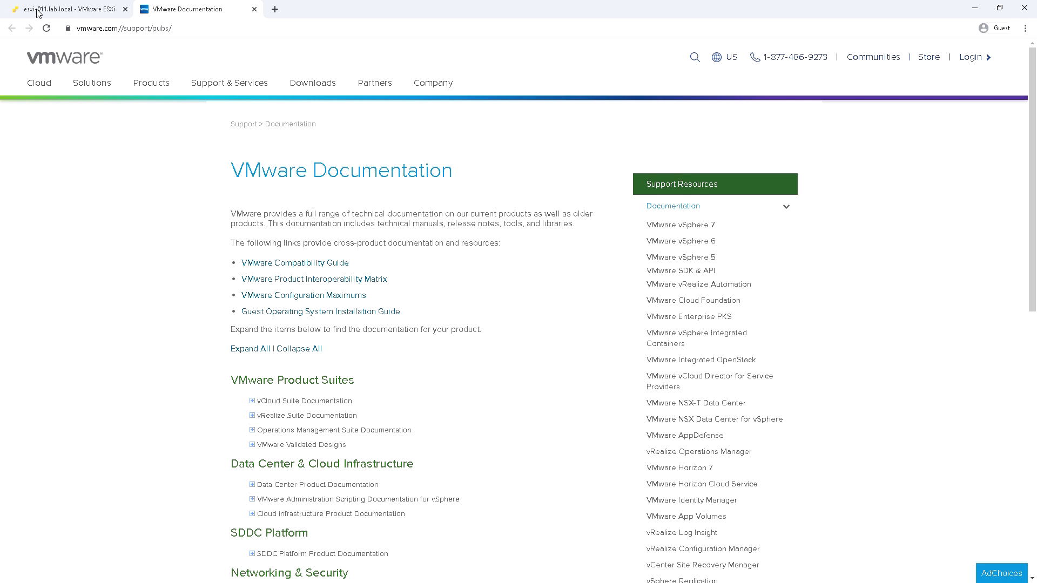
click(60, 8)
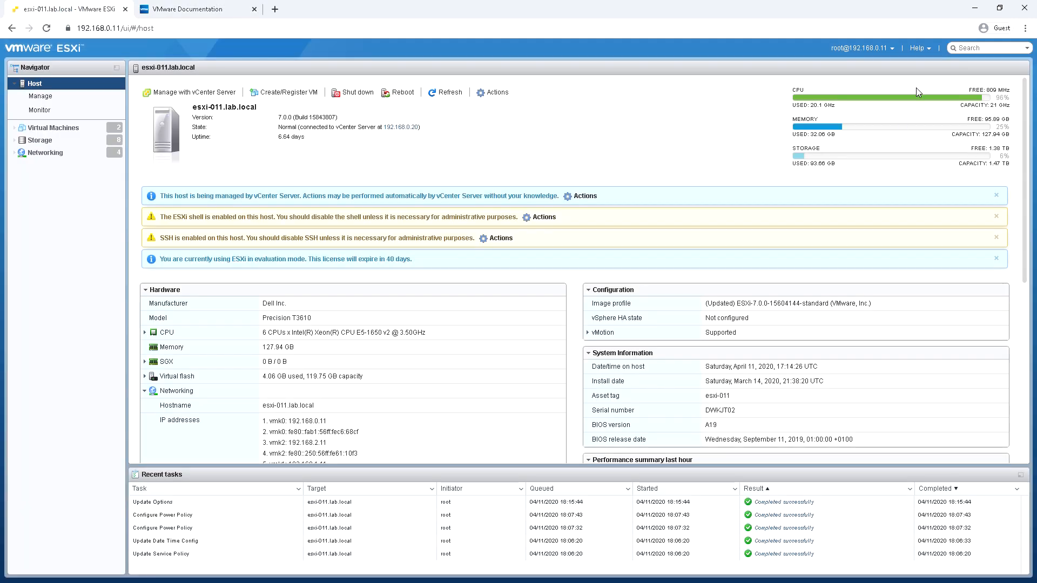
click(918, 47)
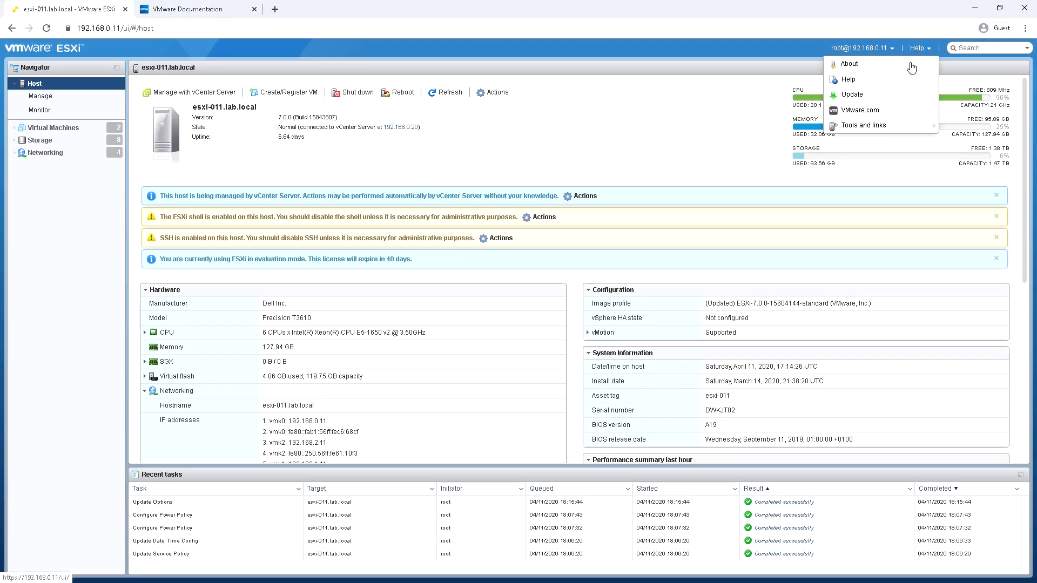
mouse_move(852, 95)
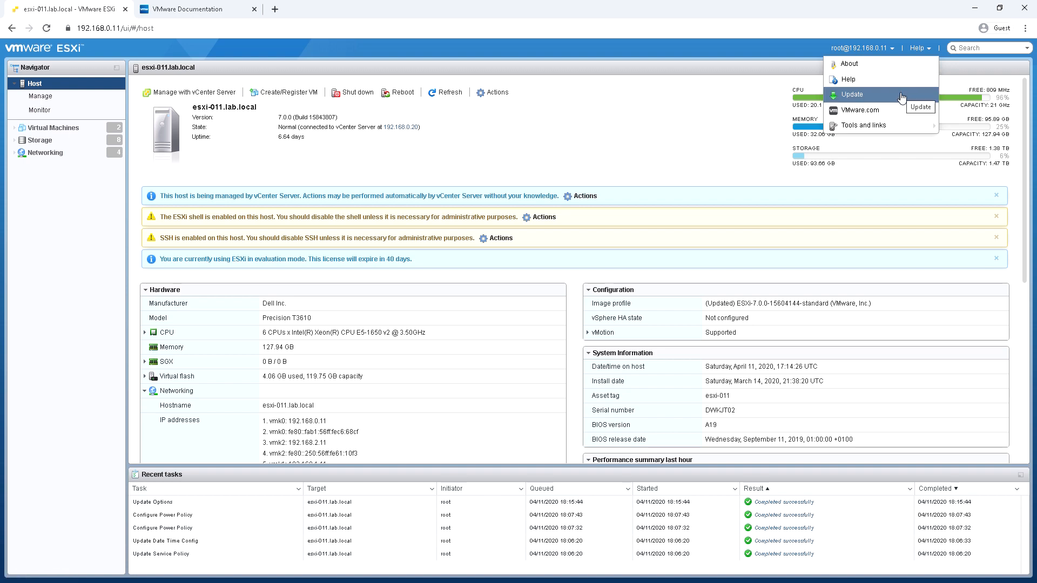
click(852, 94)
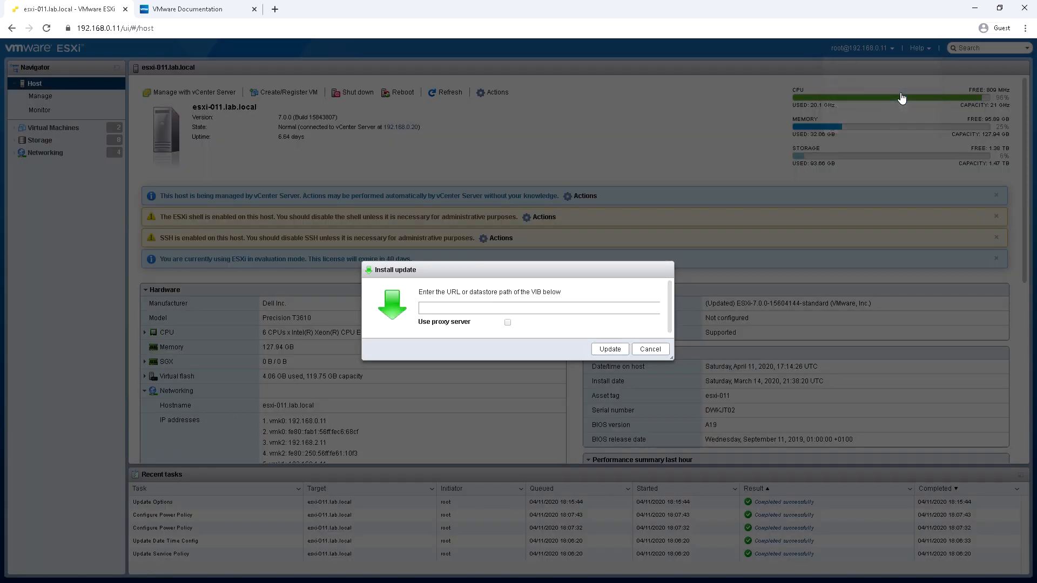
click(537, 307)
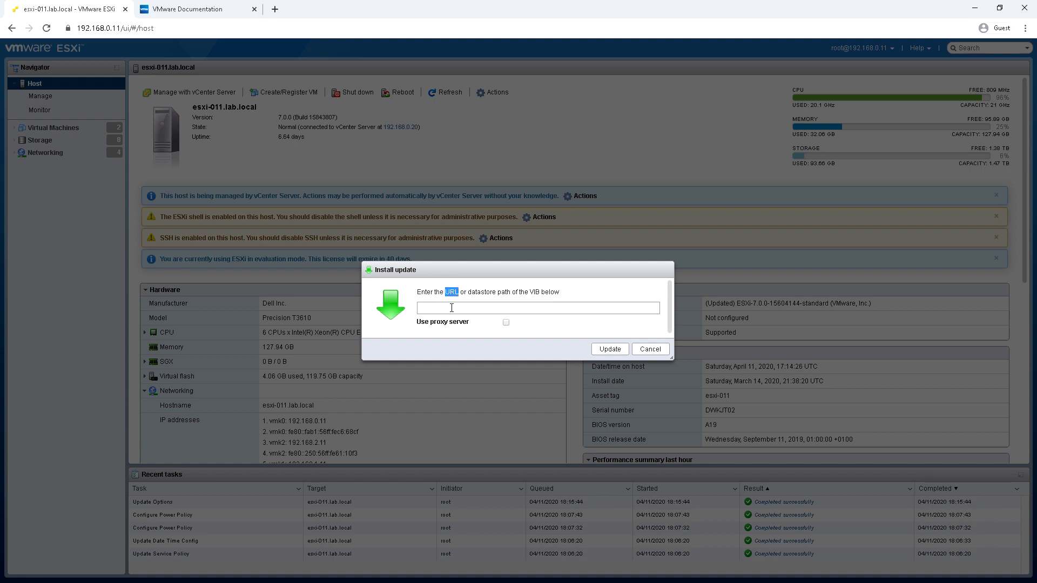
mouse_move(531, 293)
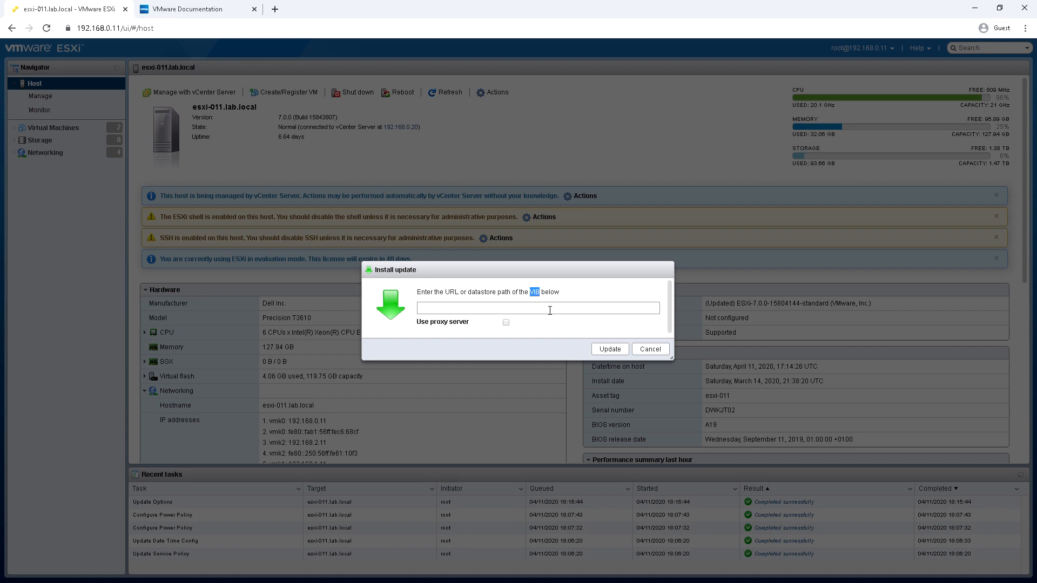
click(649, 349)
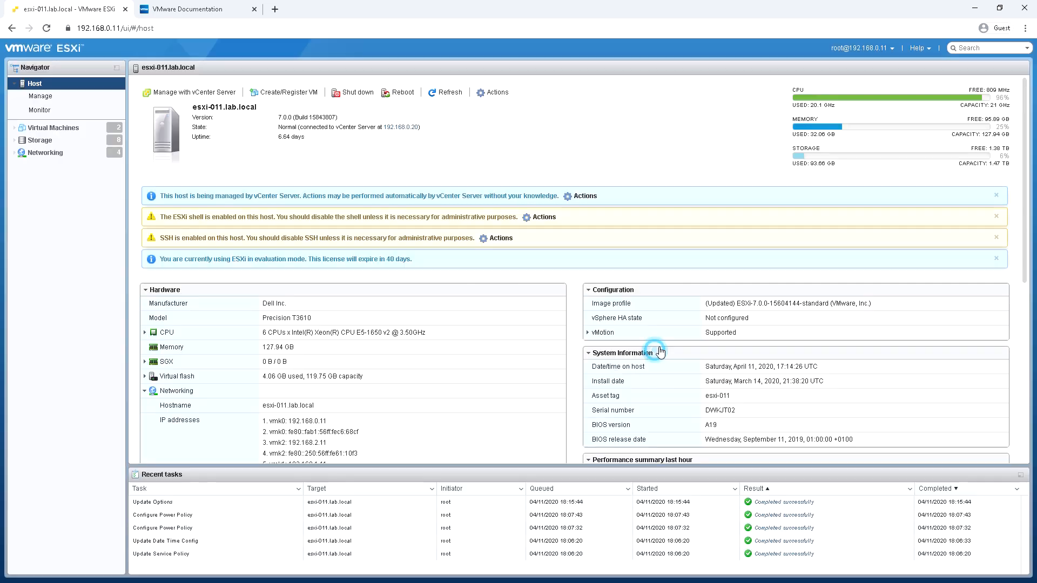
- Show the Help options to reach Tools and links > Managed object browser
click(918, 47)
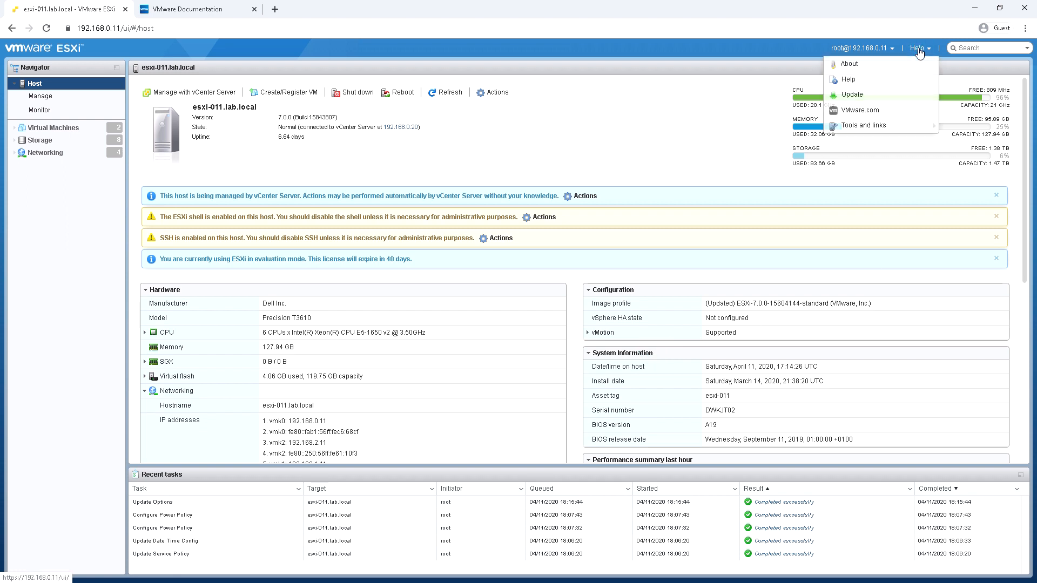
mouse_move(859, 110)
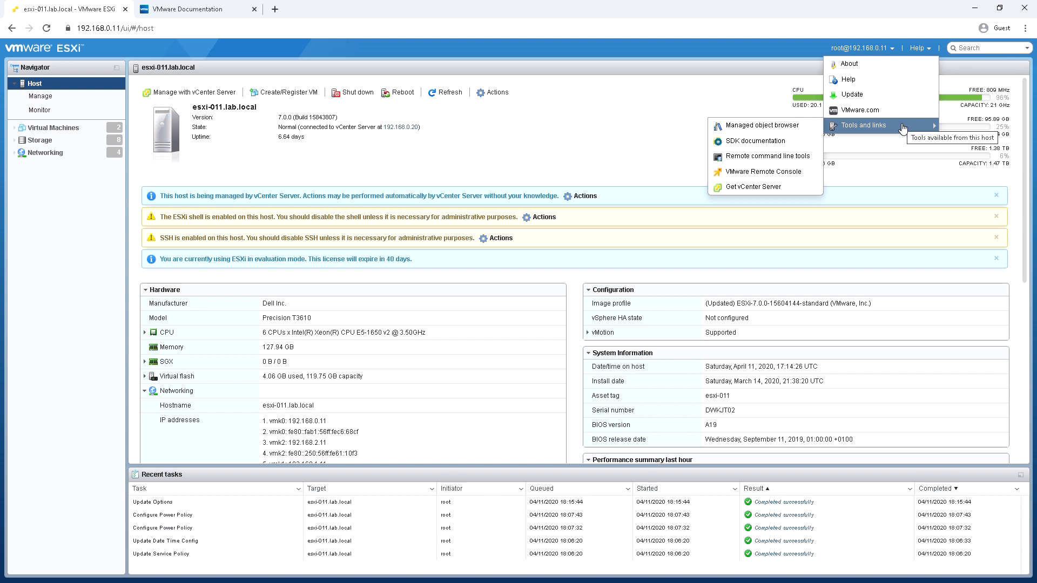
mouse_move(760, 125)
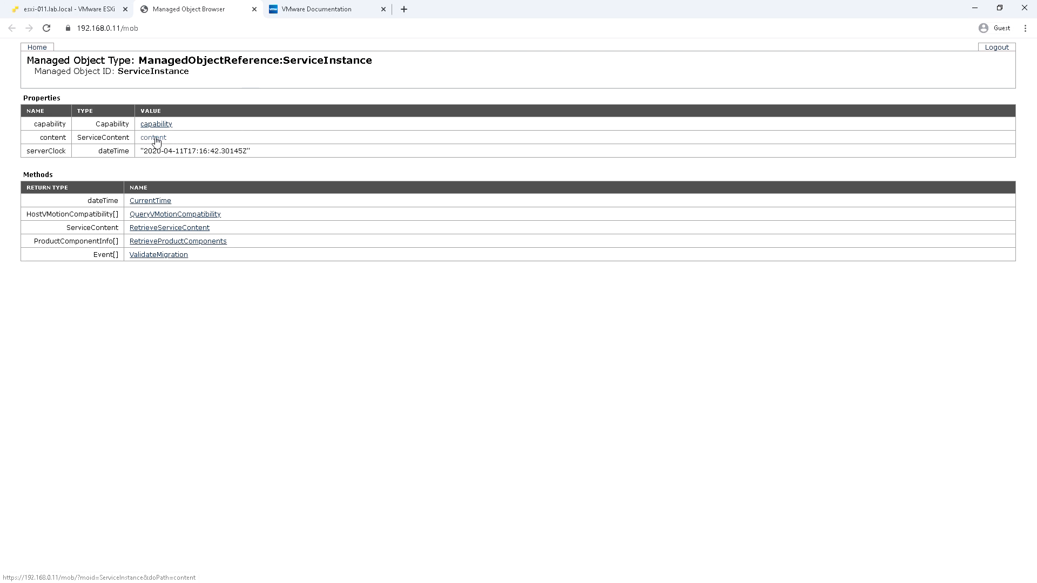
- Browse ServiceContent down to ha-guest-operations-process-manager
click(153, 137)
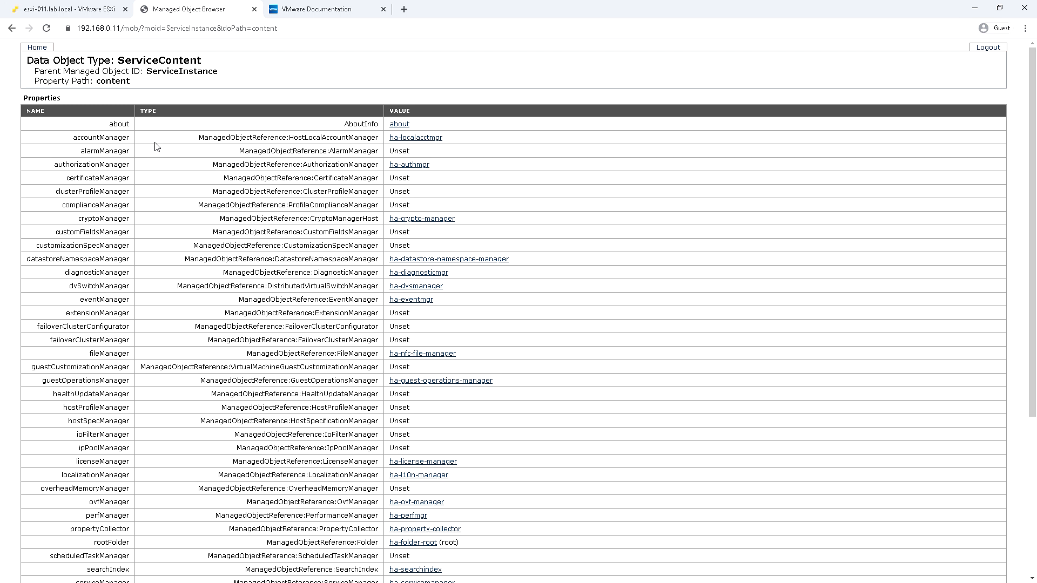
mouse_move(492, 256)
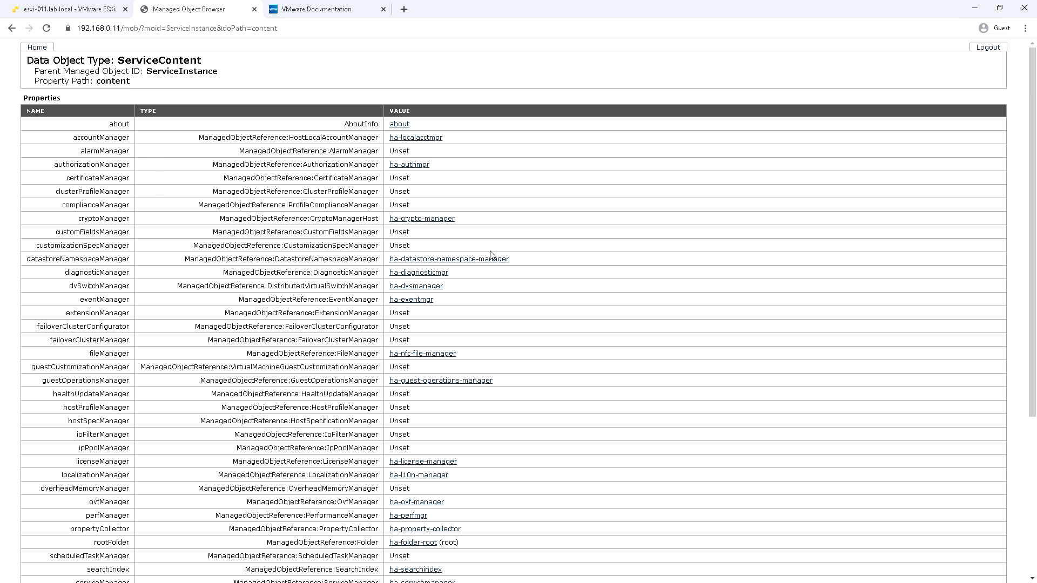
mouse_move(535, 366)
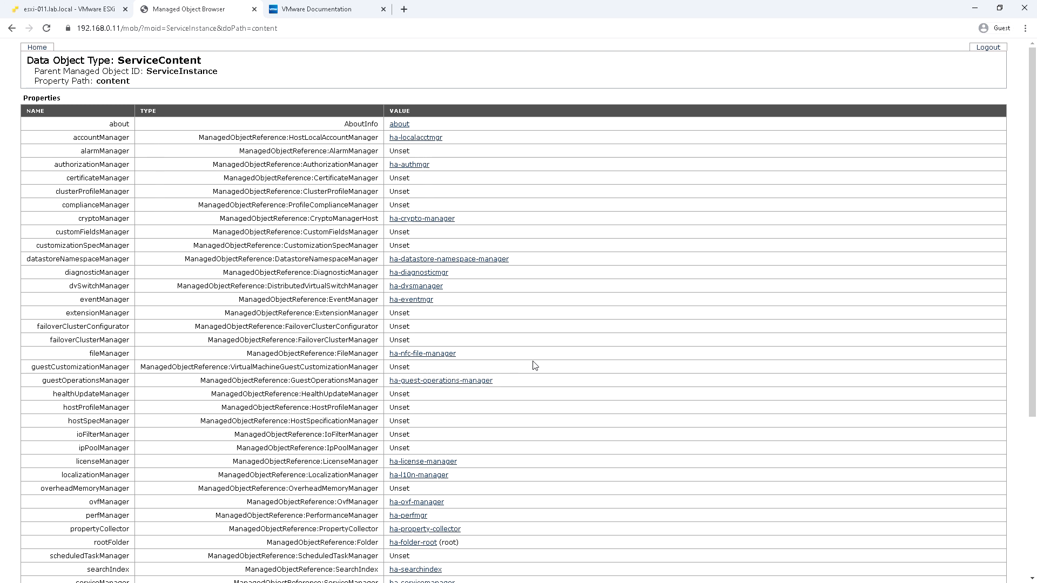
click(439, 381)
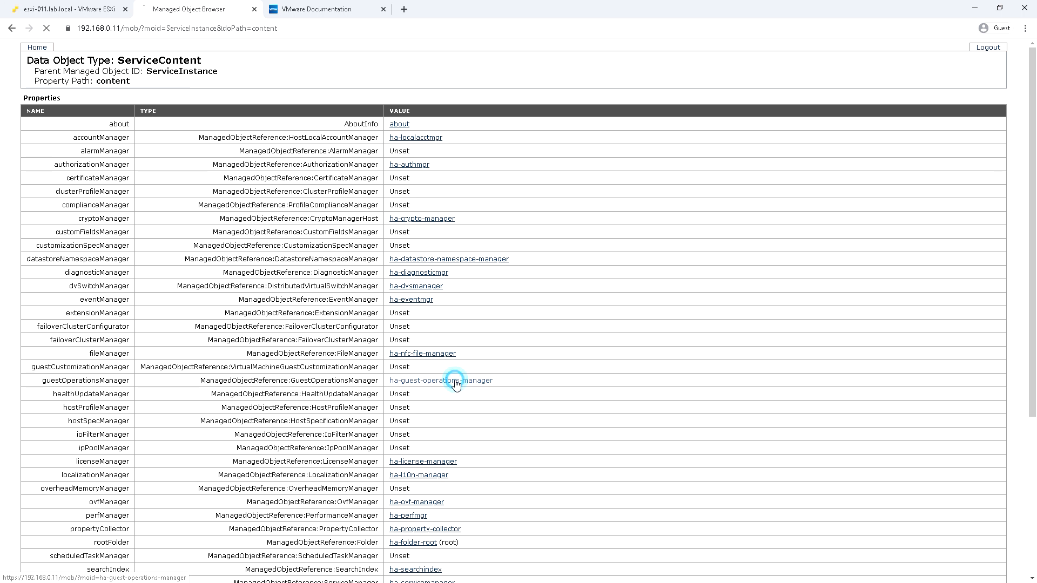
click(440, 381)
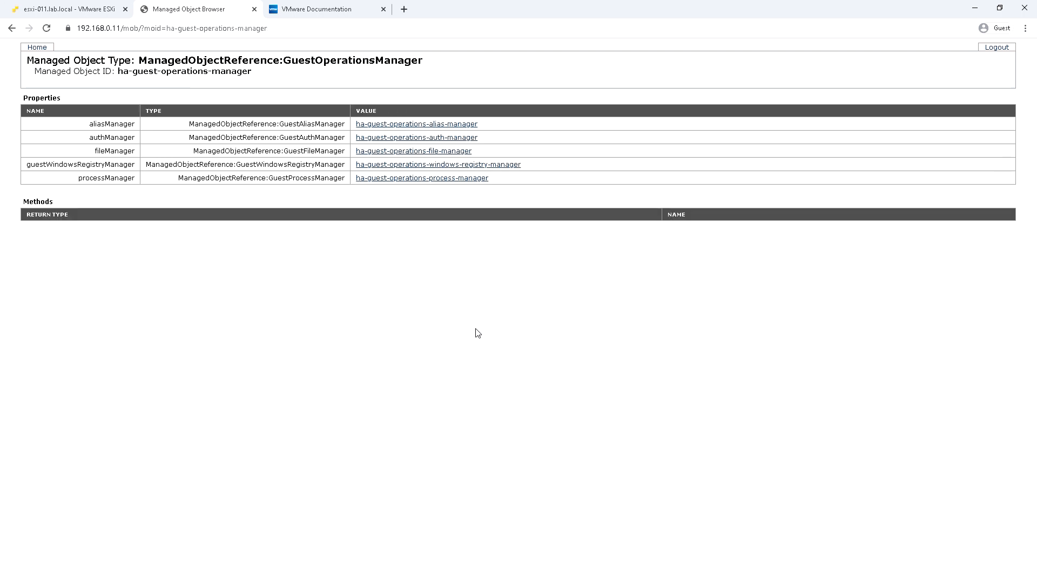
mouse_move(422, 178)
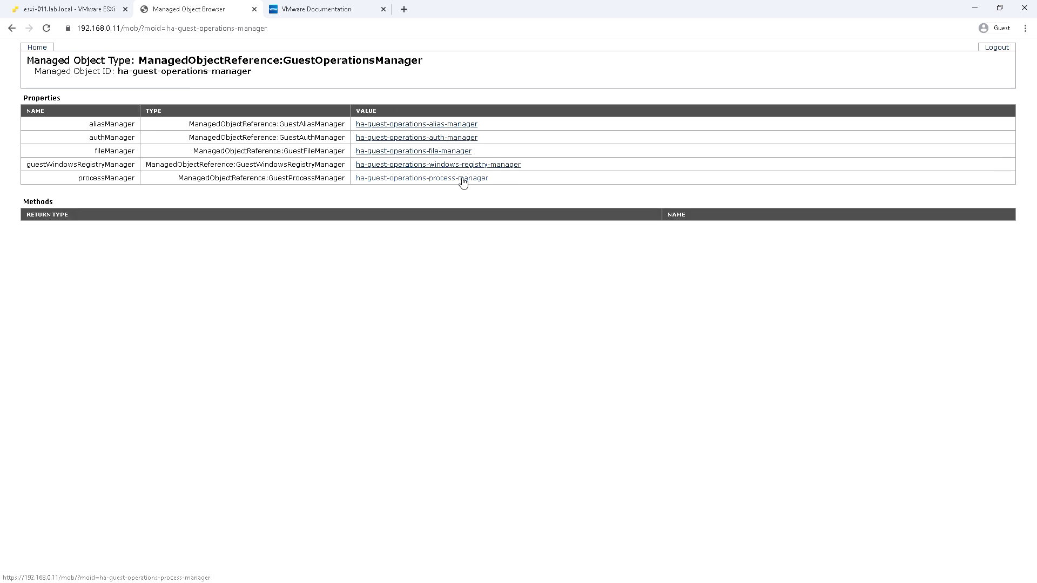
click(421, 178)
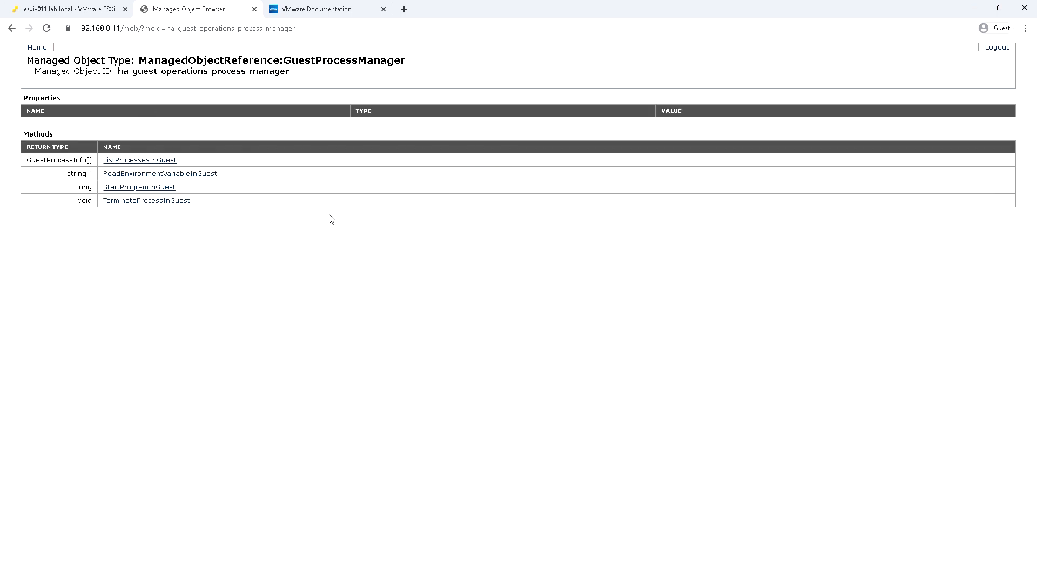
- Inspect the ReadEnvironmentVariableInGuest method's parameters, then close the window
click(160, 172)
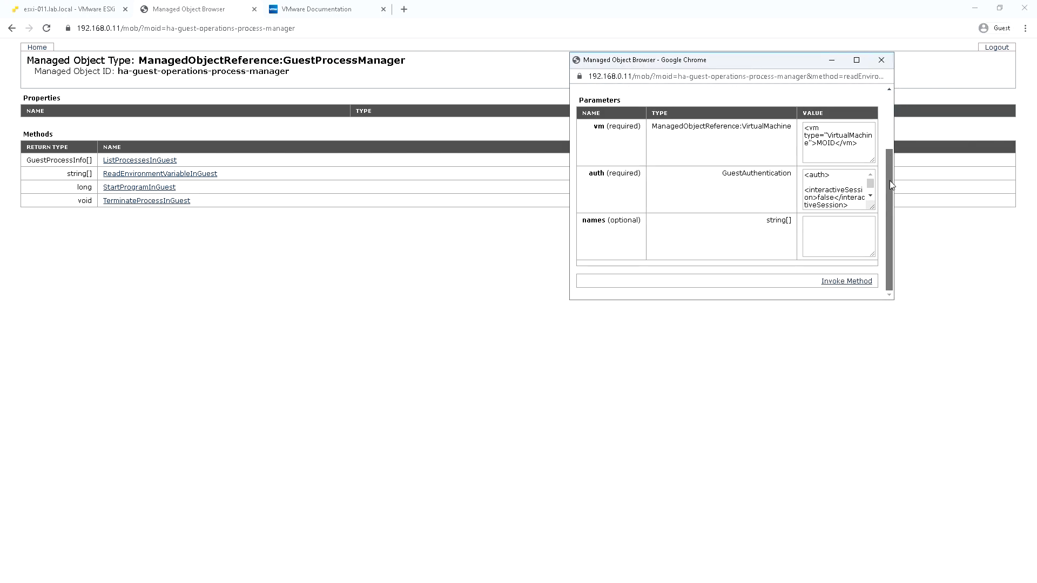
click(882, 59)
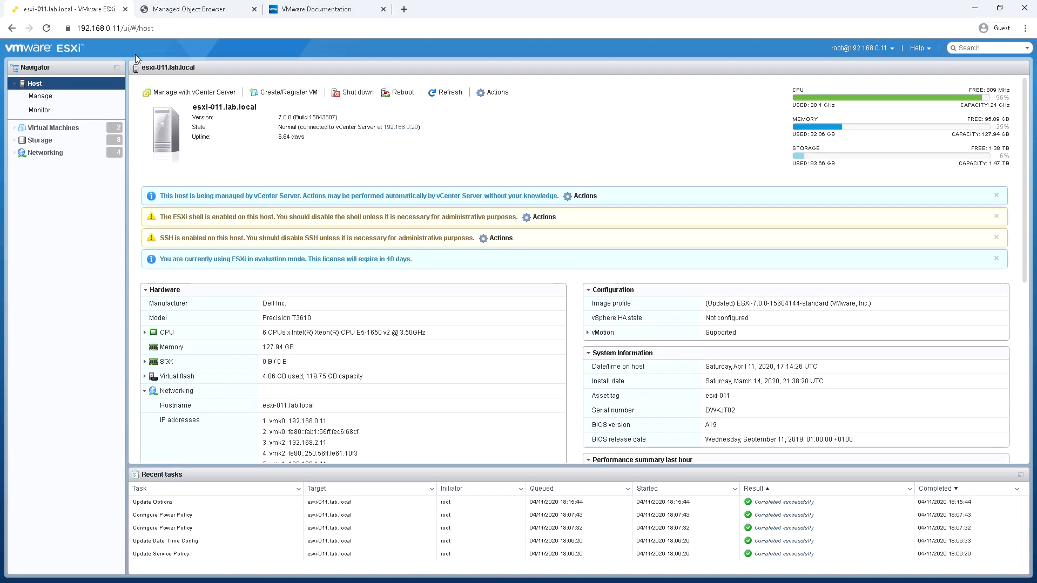
- Open the remote command line tools (vSphere CLI) documentation from Help > Tools and links
click(918, 48)
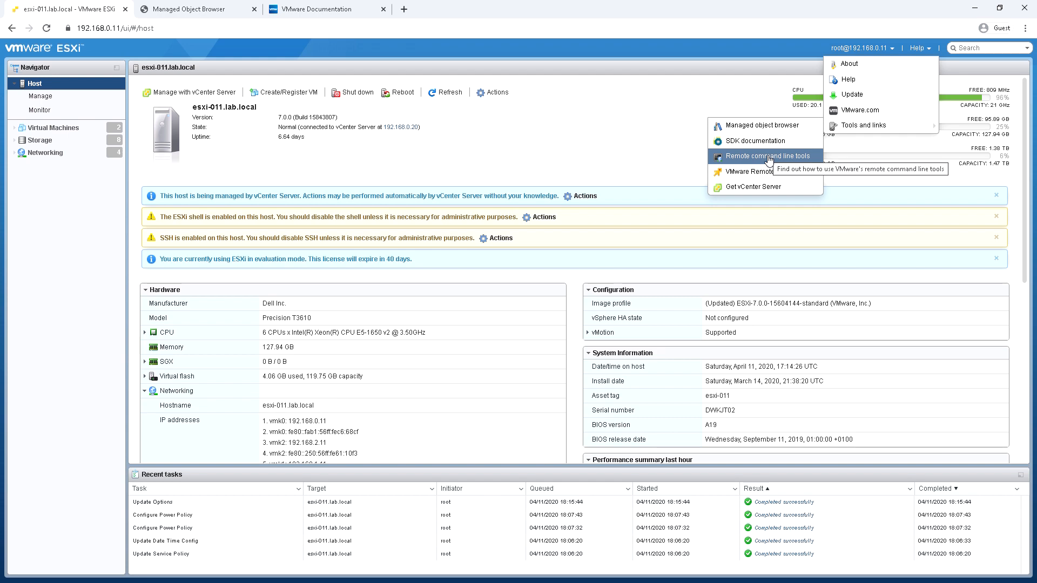
click(762, 156)
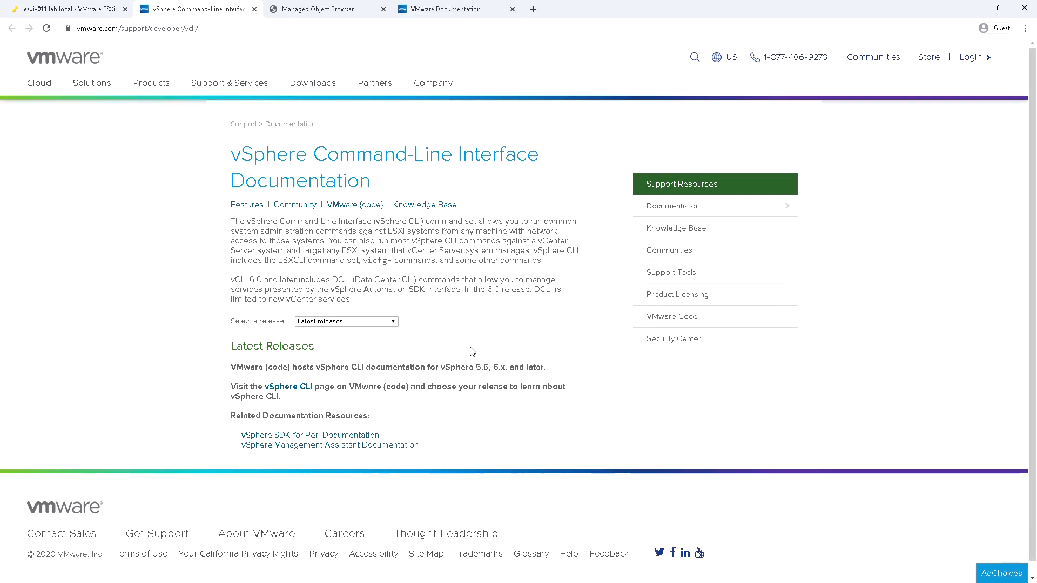
mouse_move(446, 342)
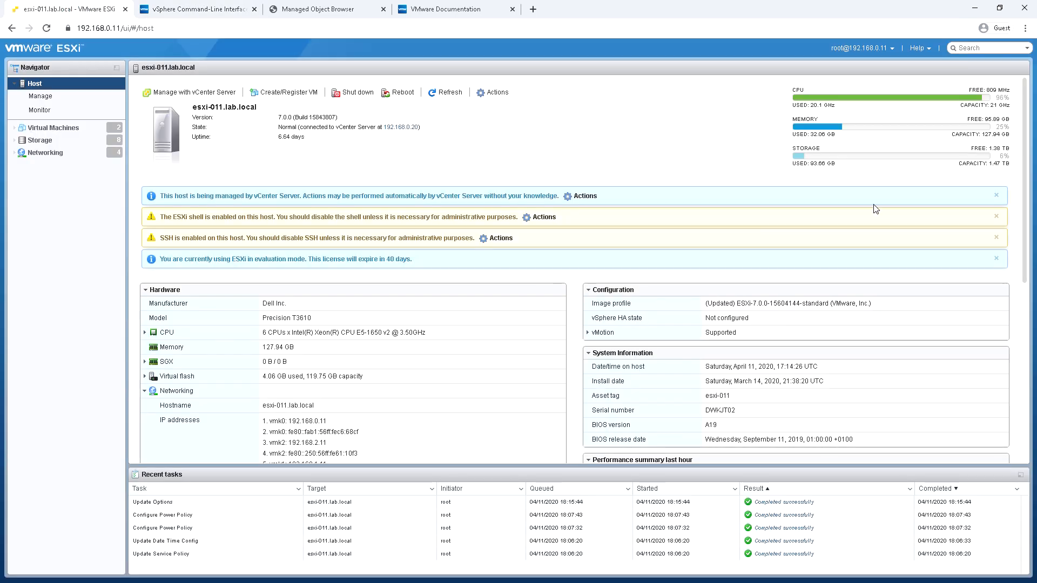
mouse_move(918, 48)
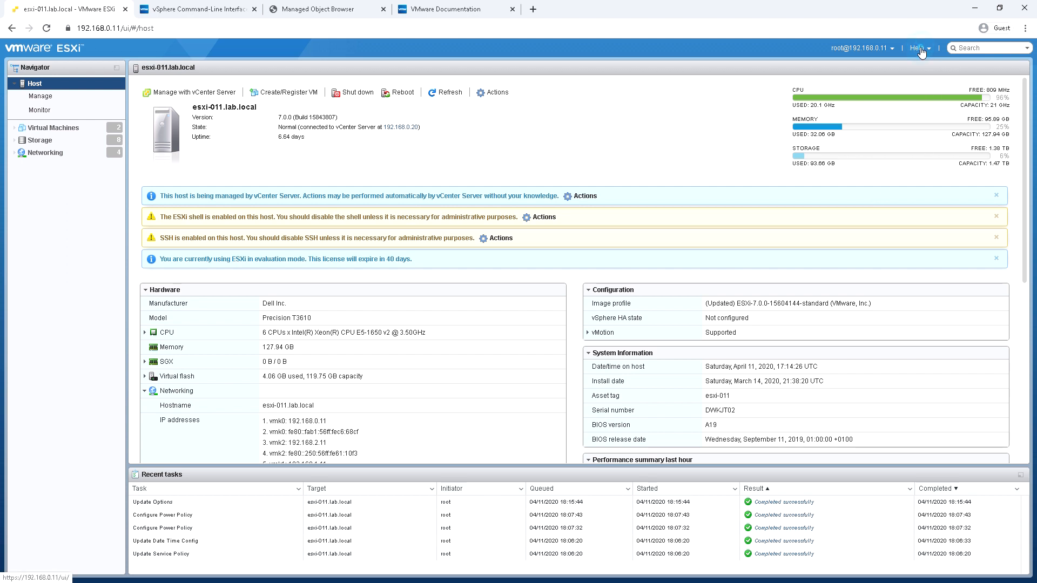
- Open the VMware Remote Console download page in a new tab and return to the host client
click(918, 48)
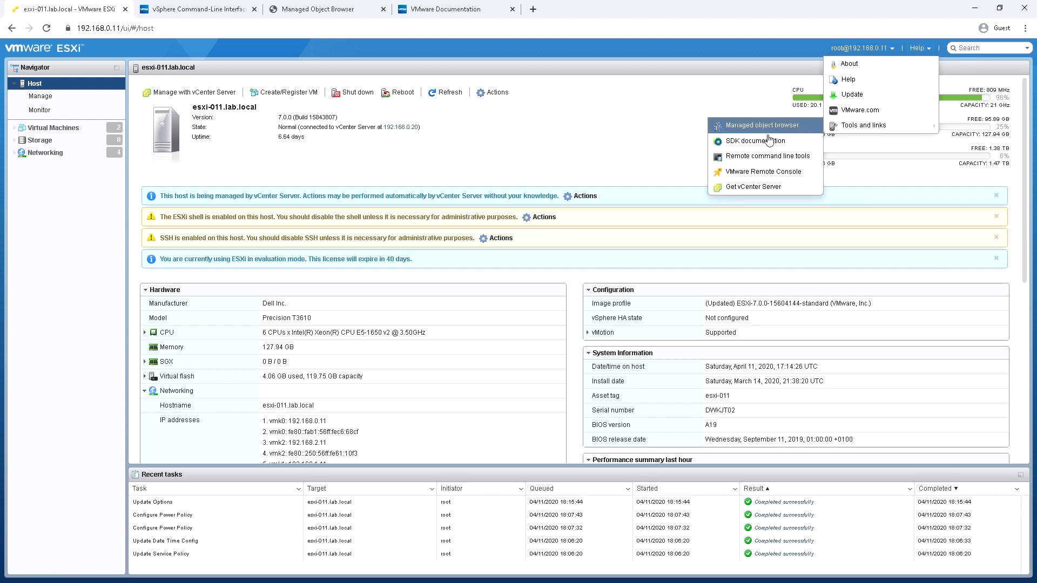
mouse_move(764, 171)
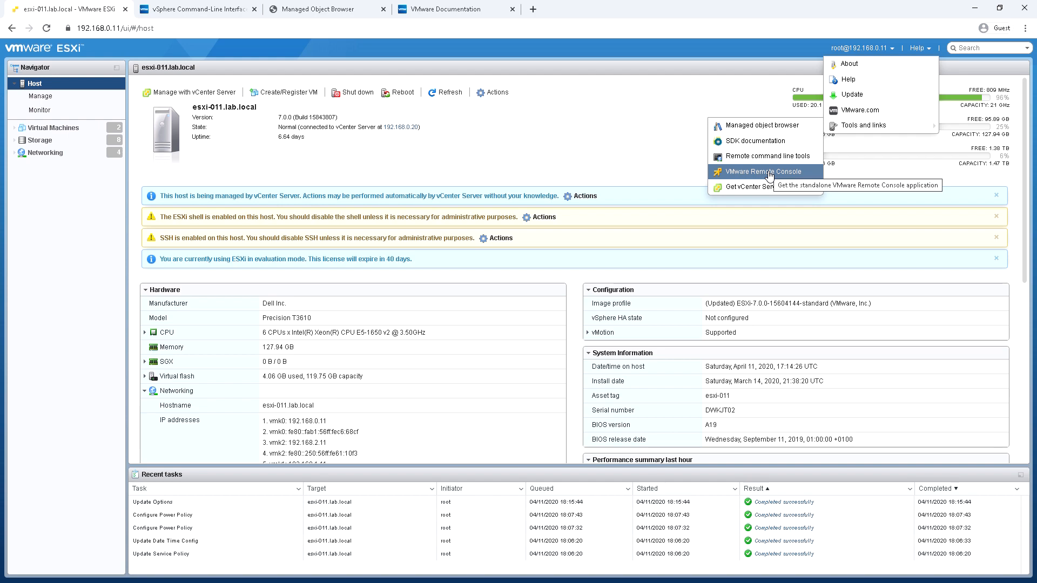
click(758, 172)
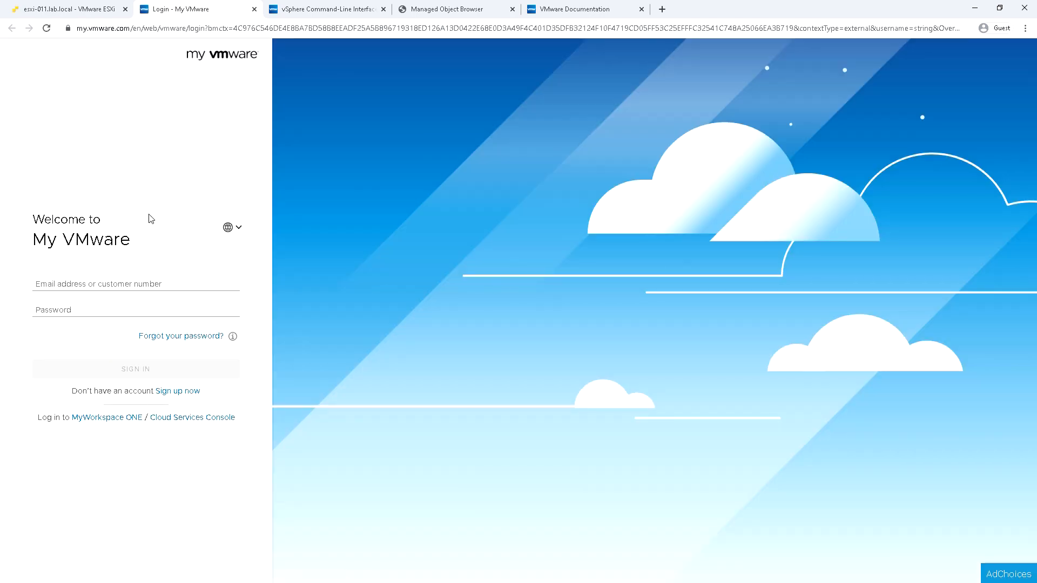
mouse_move(62, 9)
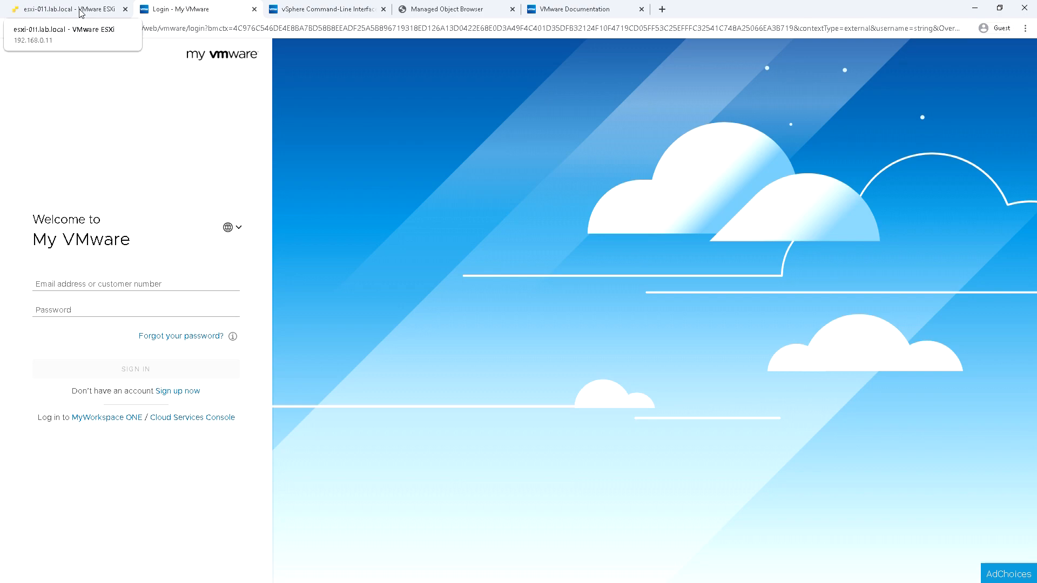
click(62, 9)
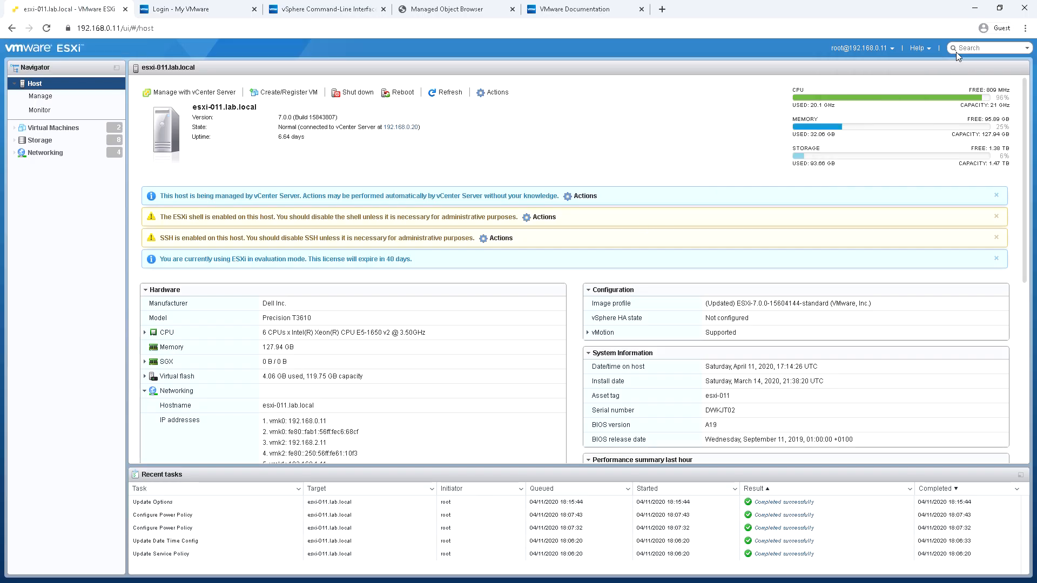
- Open the Get vCenter Server downloads page in a new tab and return to the host client
click(918, 48)
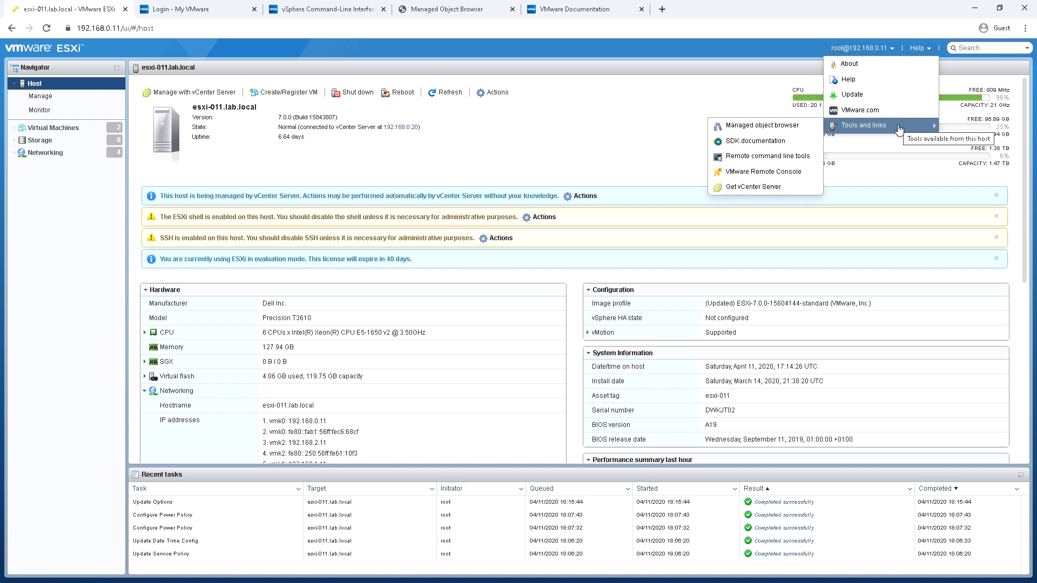
mouse_move(752, 187)
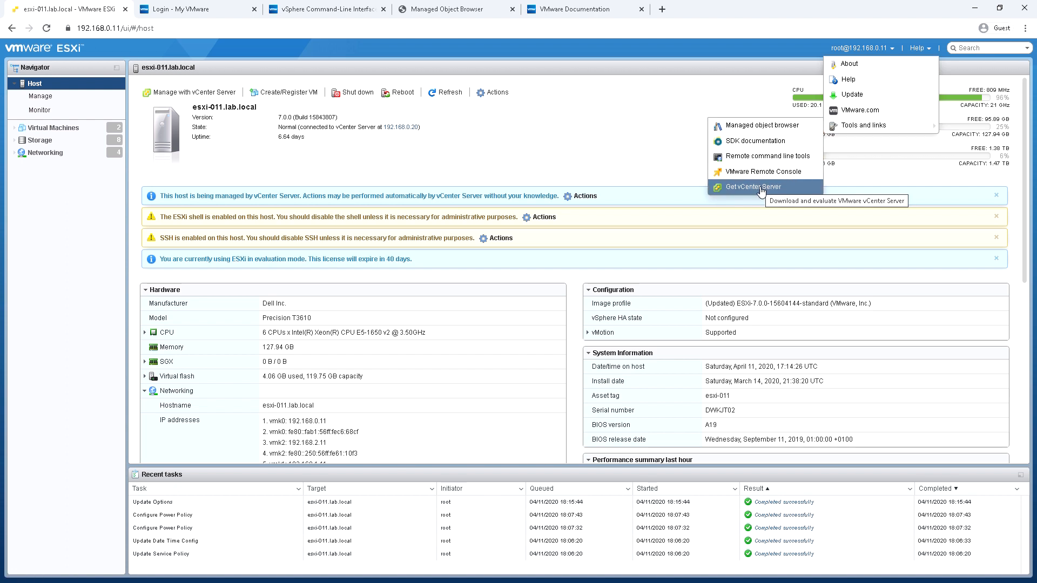
click(752, 186)
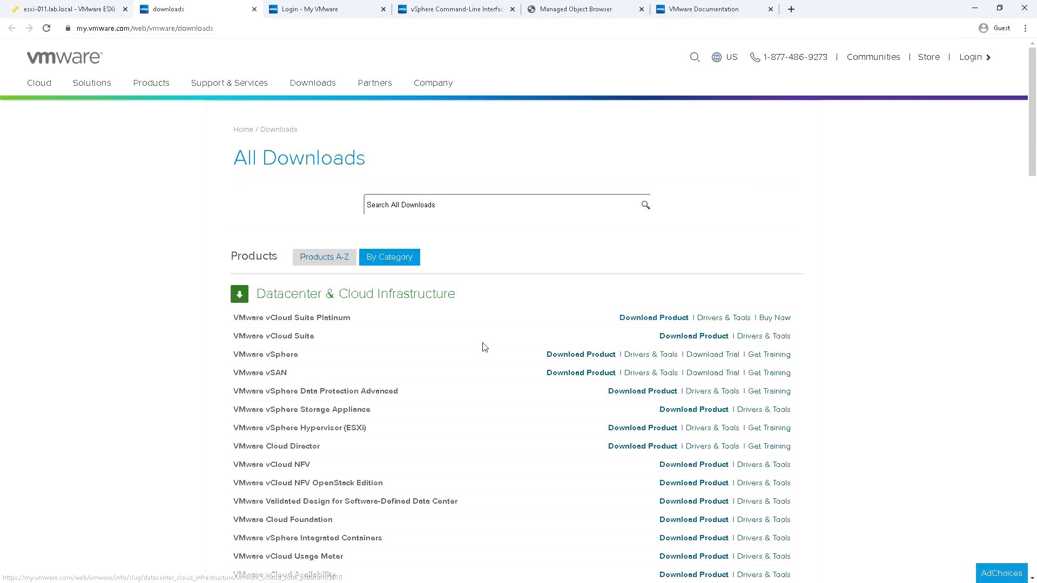
scroll(down, 3)
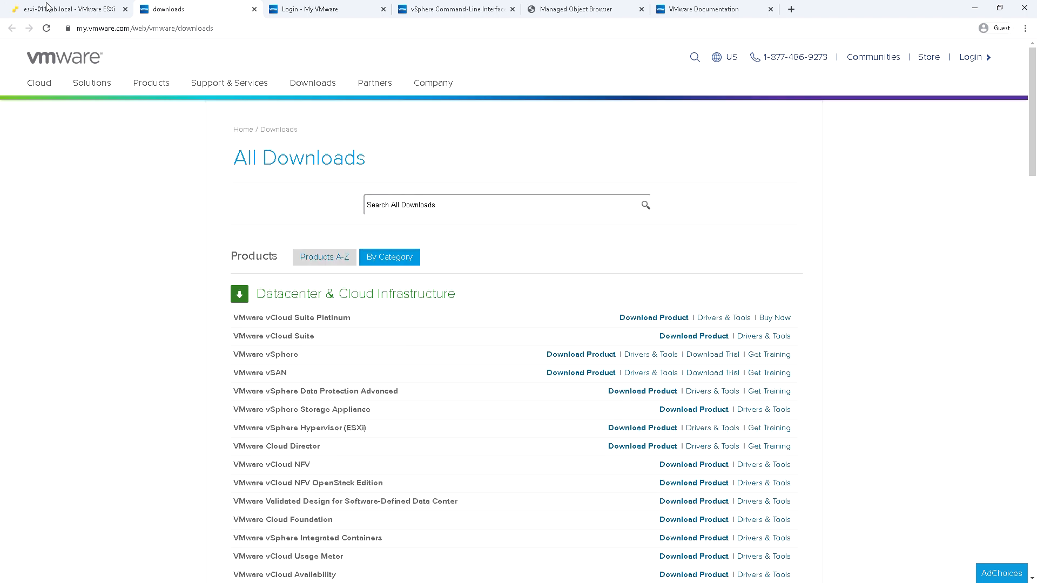
click(63, 9)
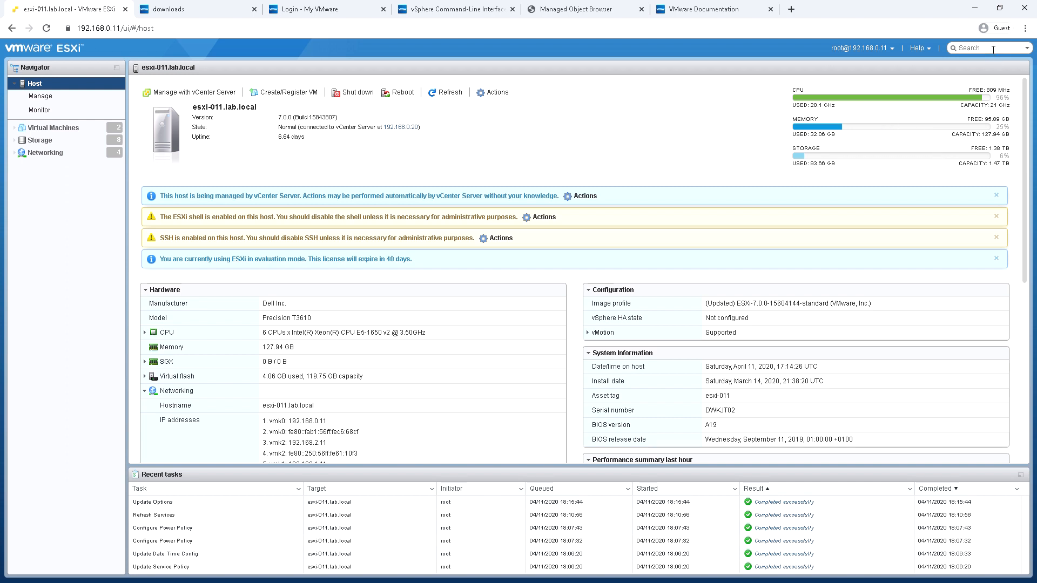
- Search the inventory for 'vcenter' to list the matching VM, datastore and port group
click(985, 47)
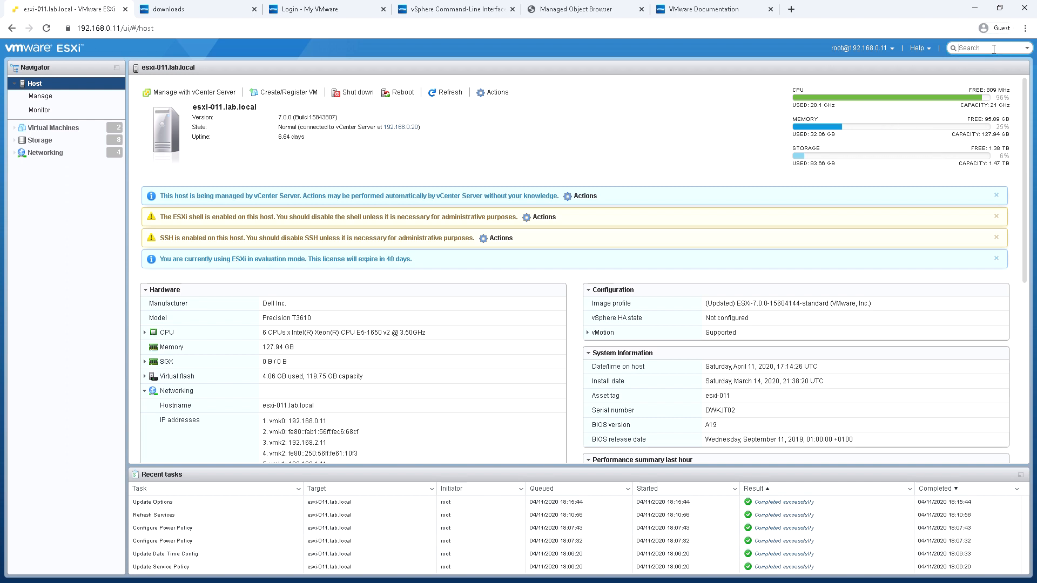
text(vcenter)
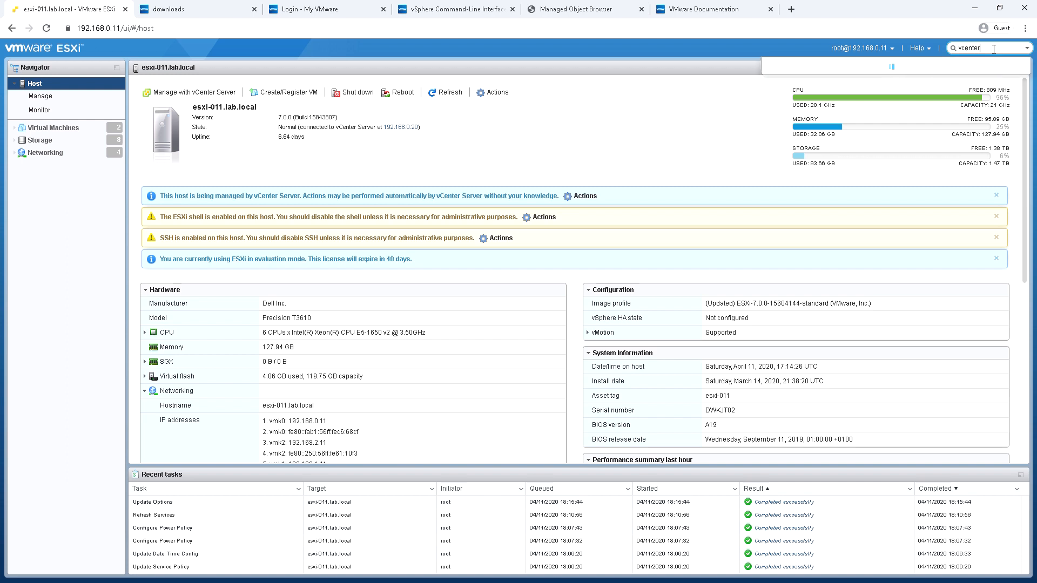
text(vcenter)
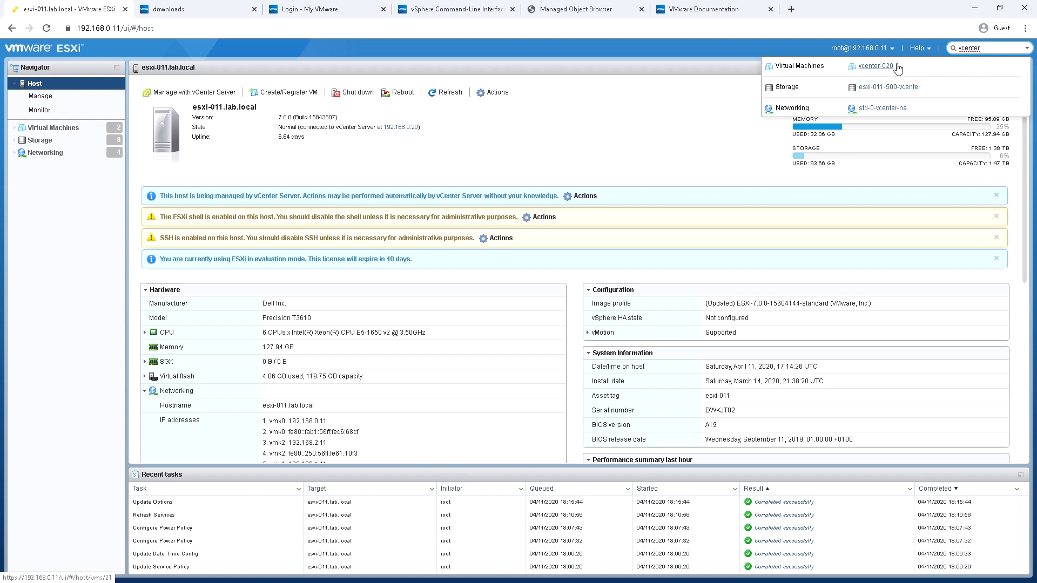
mouse_move(900, 69)
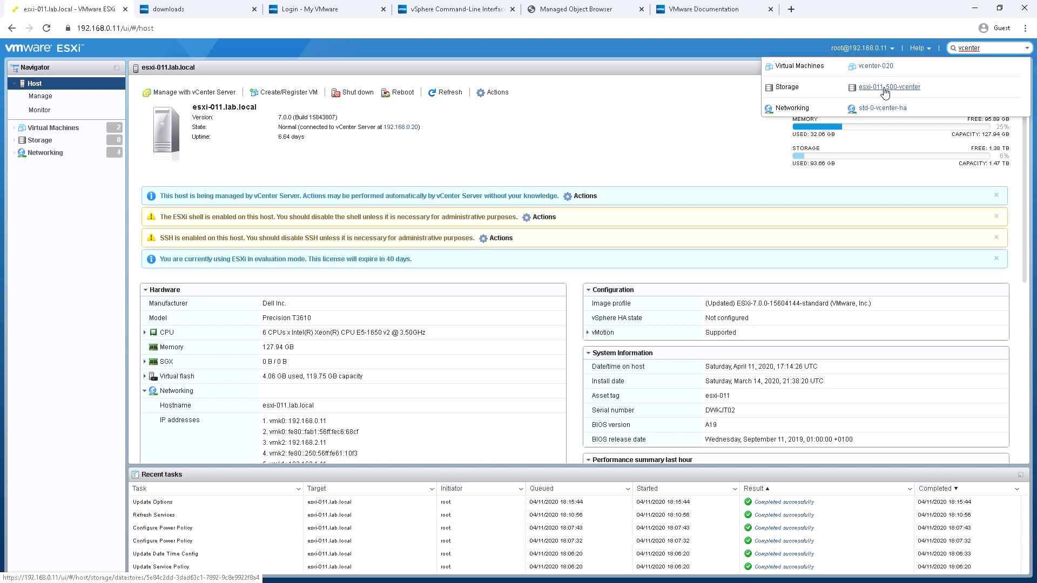
mouse_move(913, 93)
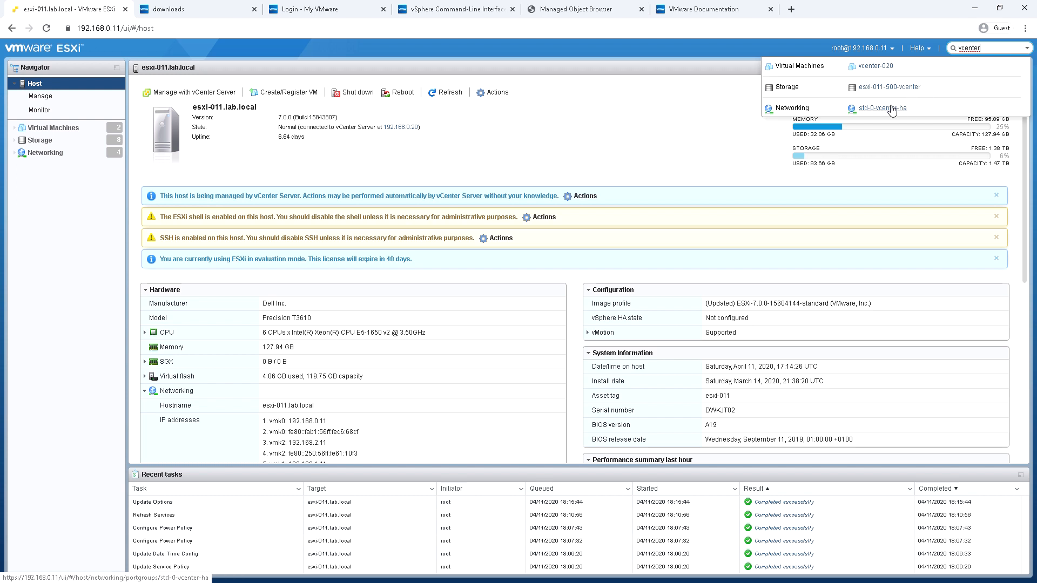
mouse_move(876, 110)
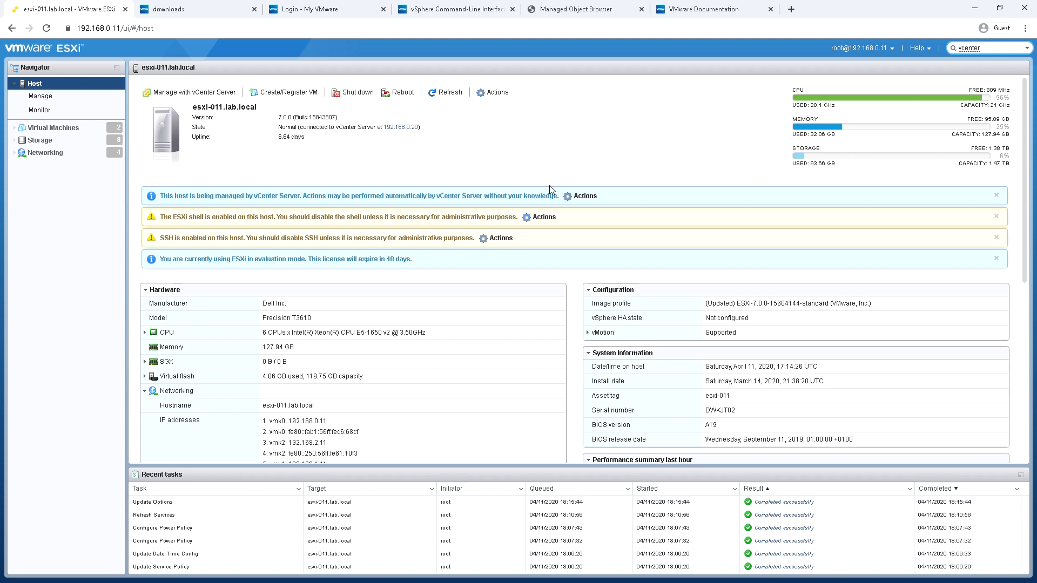
mouse_move(131, 212)
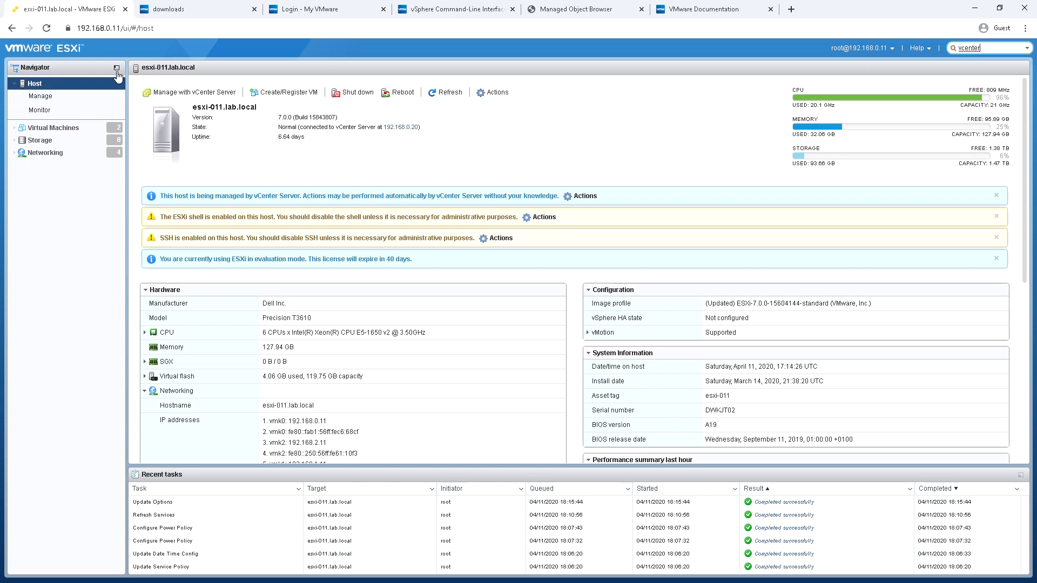
click(117, 67)
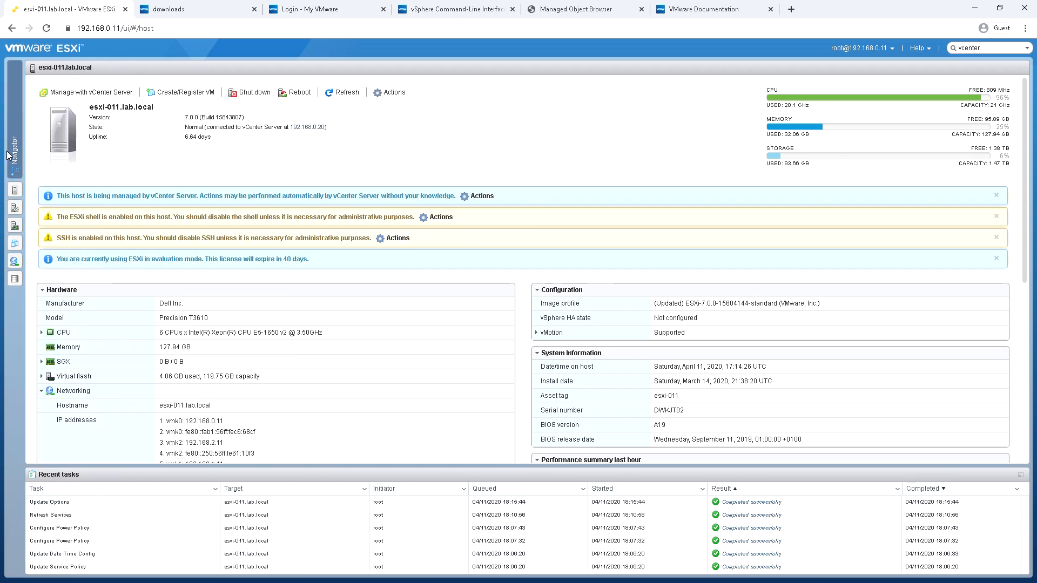
click(10, 154)
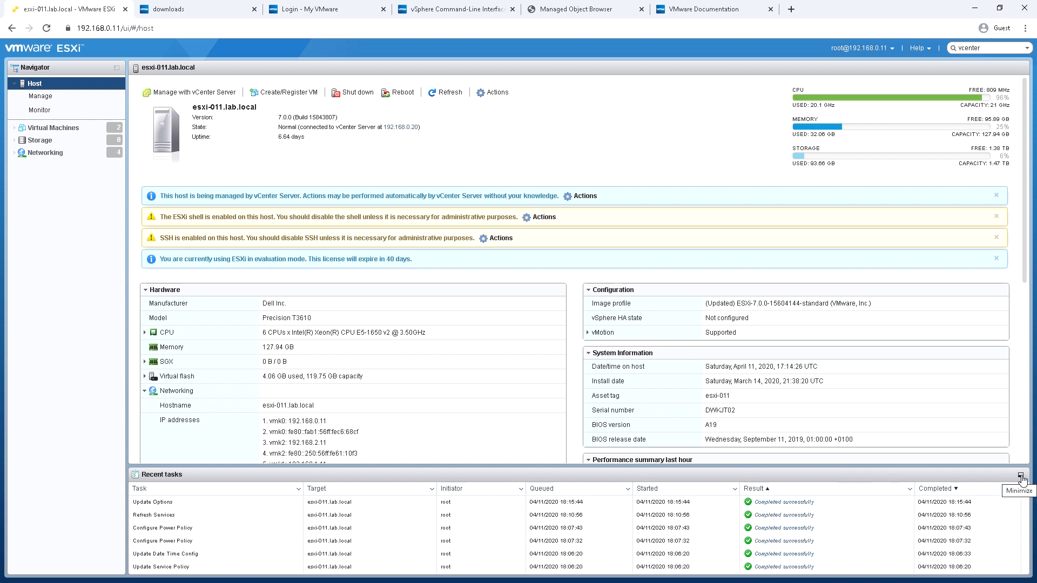
click(1022, 478)
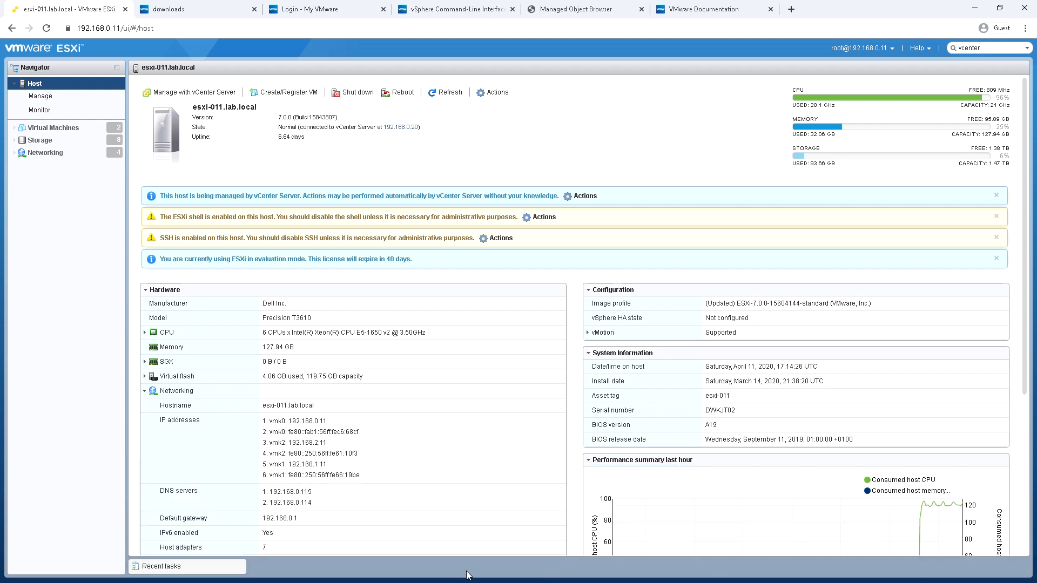
click(164, 566)
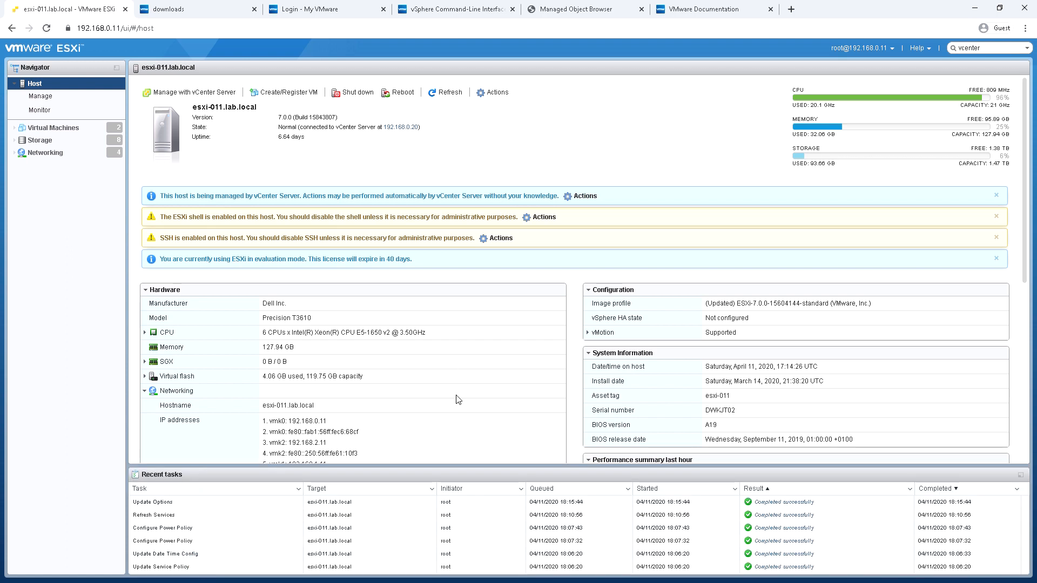
mouse_move(600, 146)
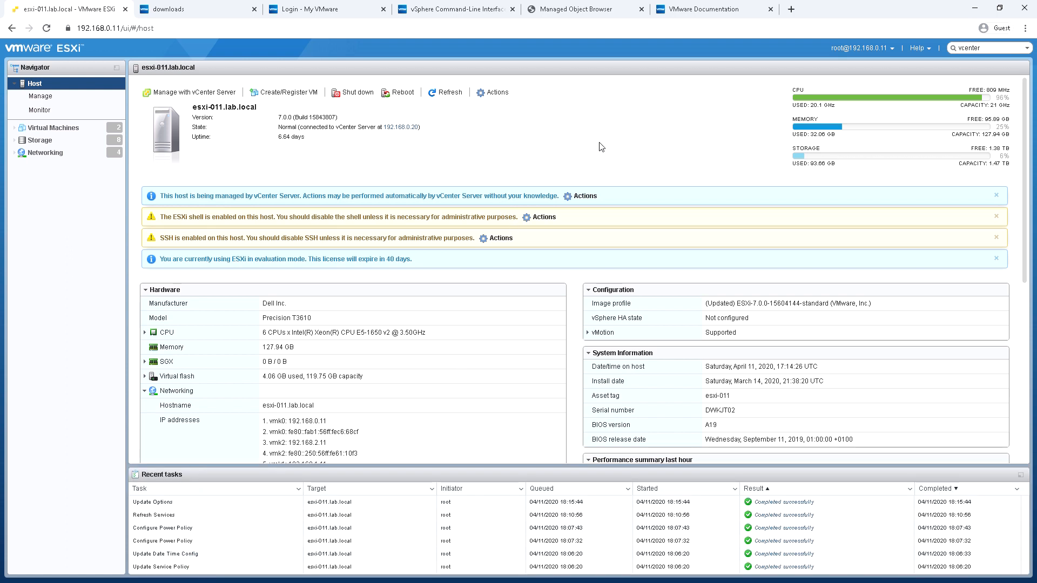
mouse_move(492, 154)
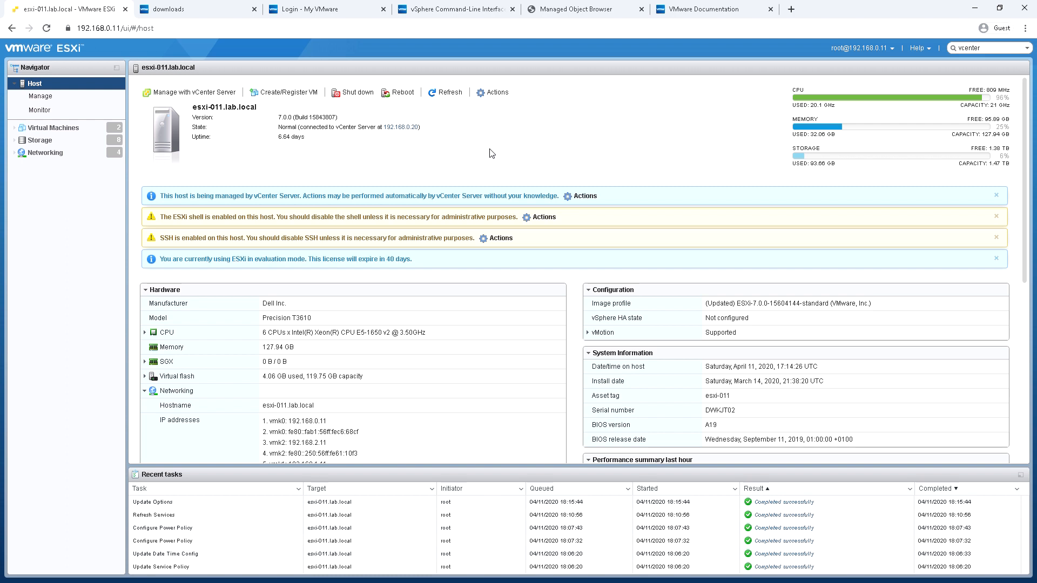
mouse_move(618, 151)
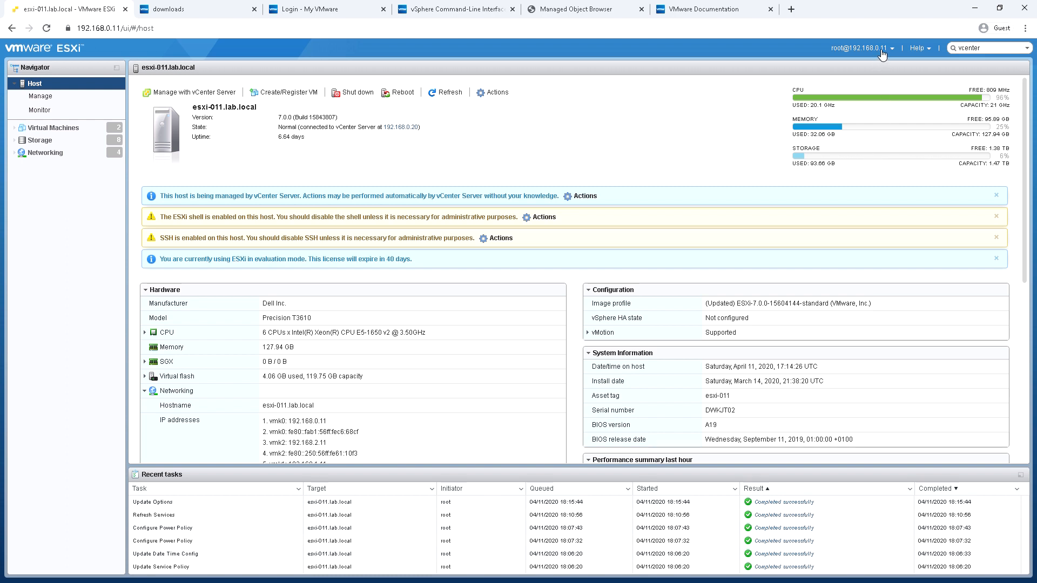
- Log out of the root session from the account options
click(859, 48)
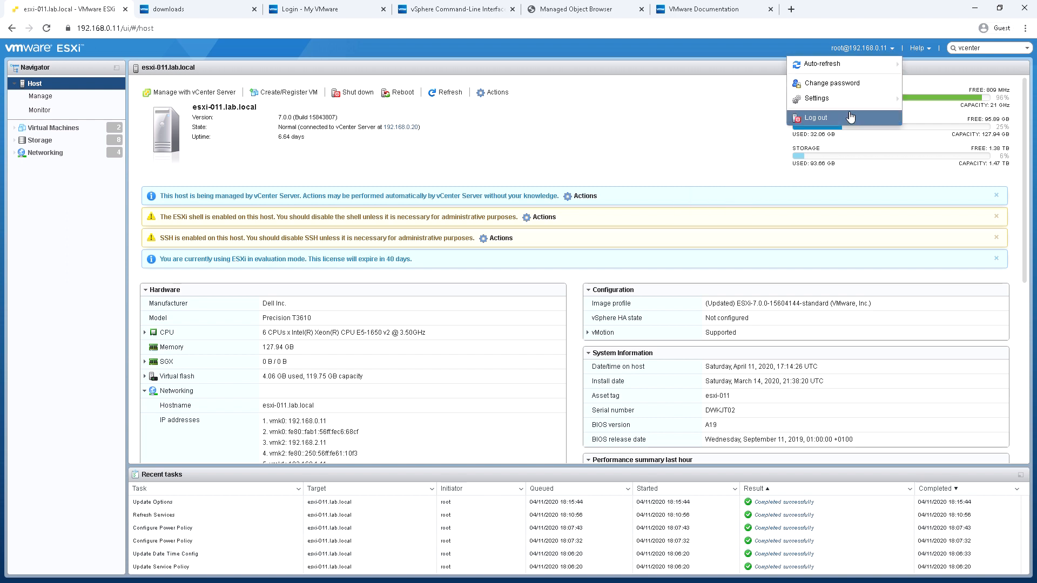
click(816, 118)
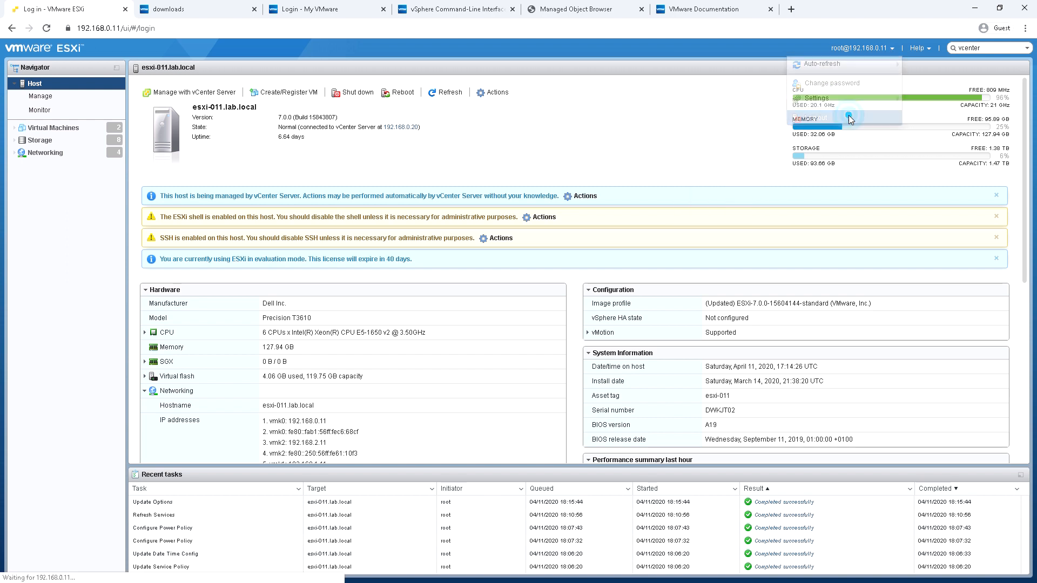